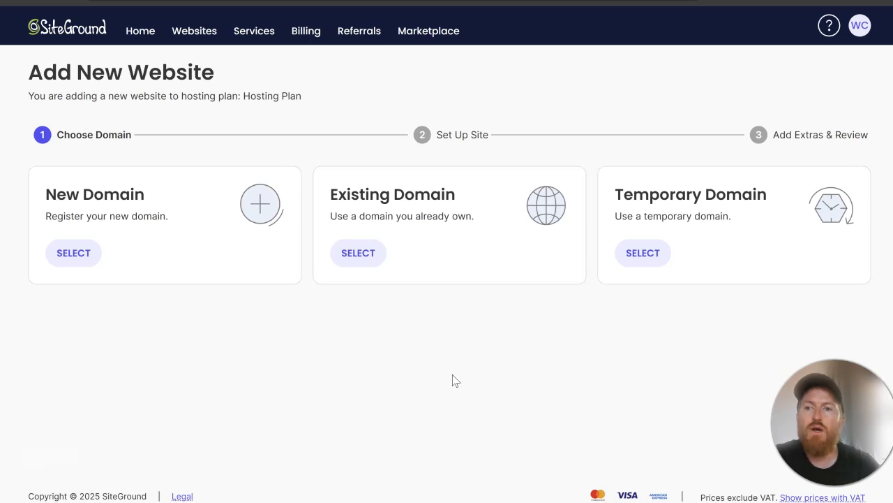
pyautogui.moveTo(240, 97)
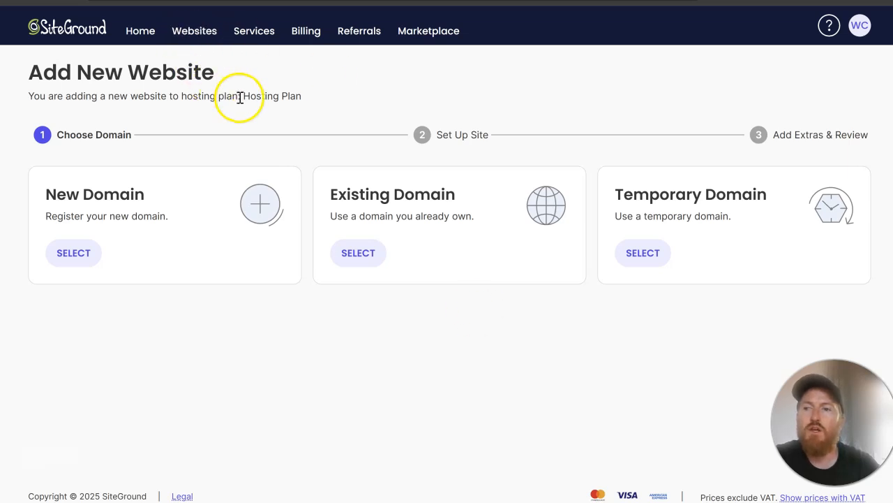
pyautogui.moveTo(484, 137)
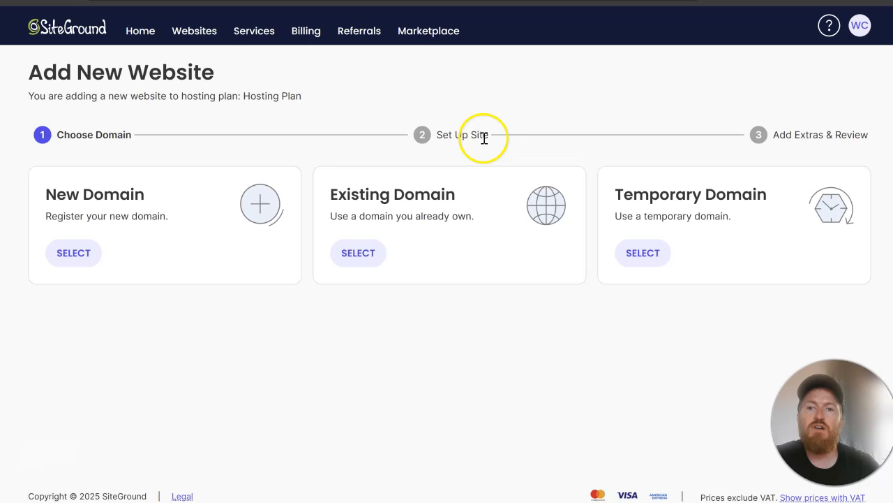
pyautogui.moveTo(453, 101)
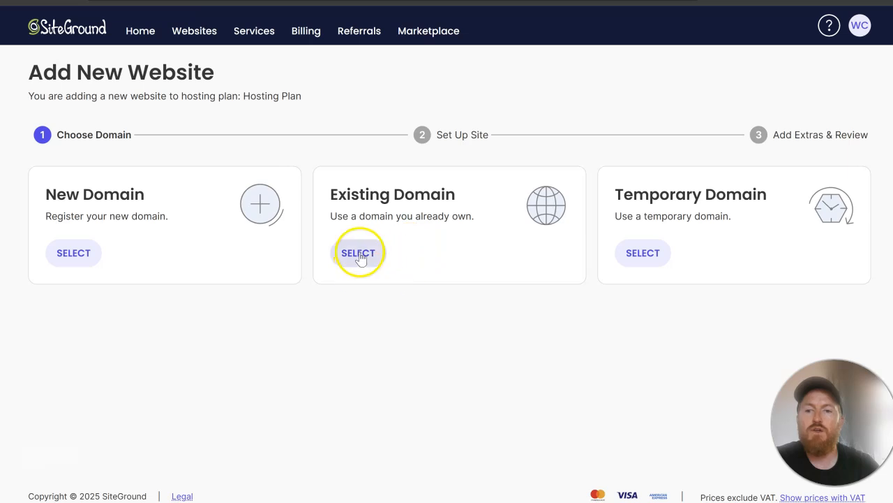
# Step: Choose Existing Domain, enter private-jet-london.com for the new website, and continue
pyautogui.click(358, 252)
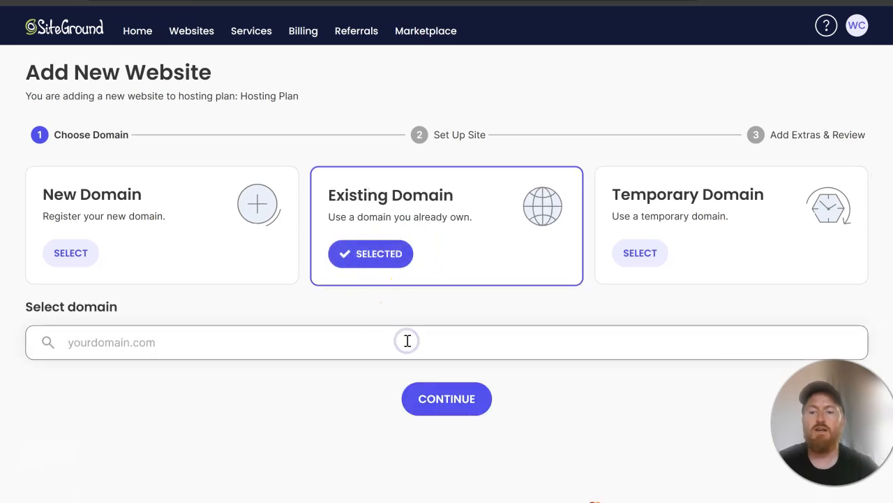
pyautogui.write('private')
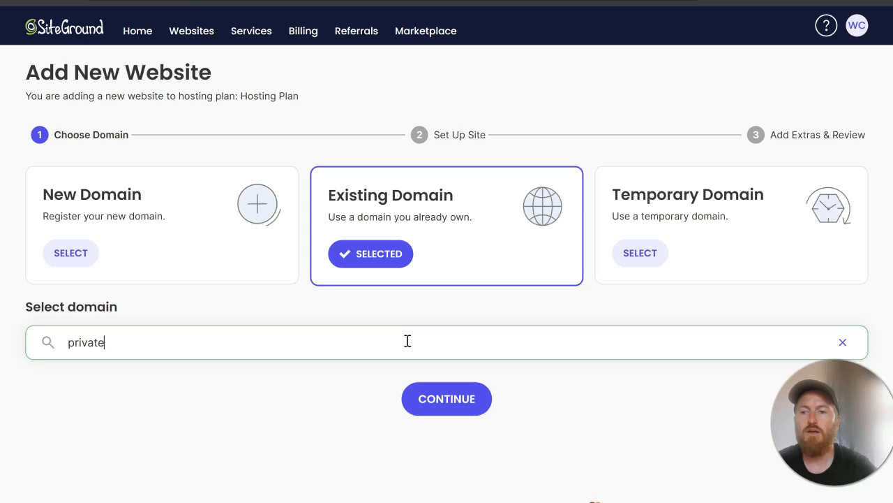
pyautogui.write('-jet-l')
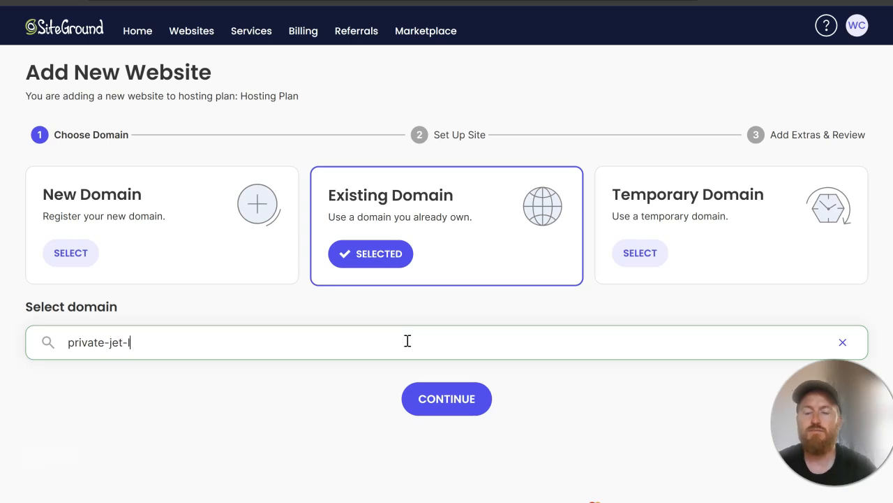
pyautogui.write('ondon.com')
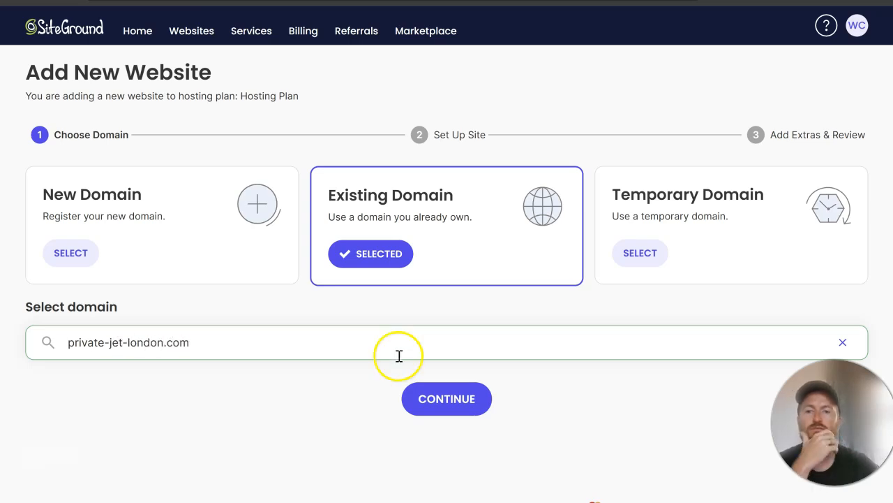
pyautogui.click(446, 398)
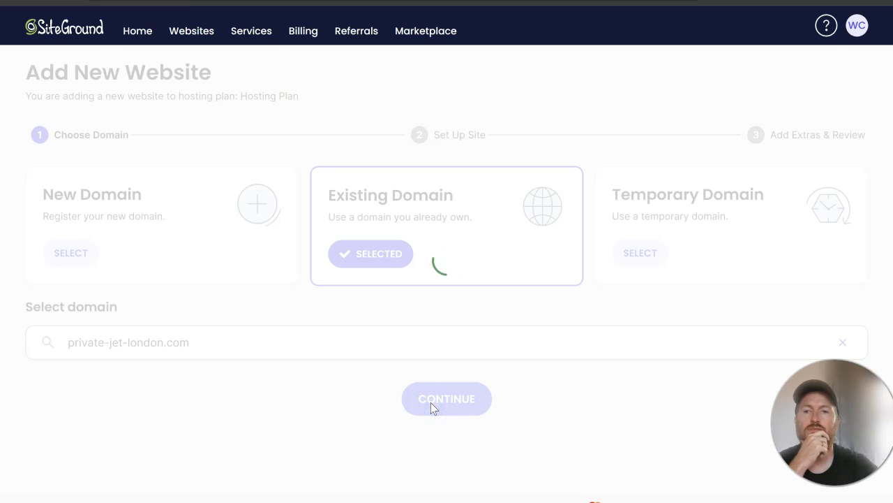
# Step: Select Migrate Website with the Superfast WordPress Automigration option and continue
pyautogui.click(447, 399)
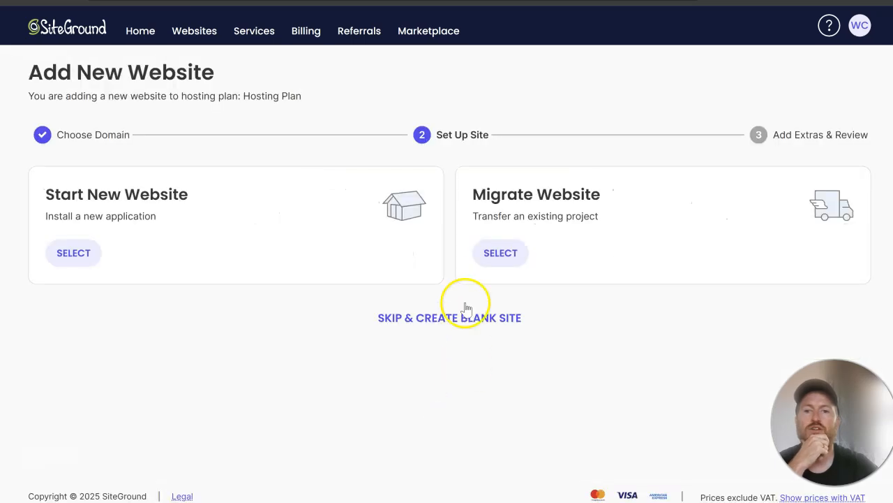
pyautogui.moveTo(583, 233)
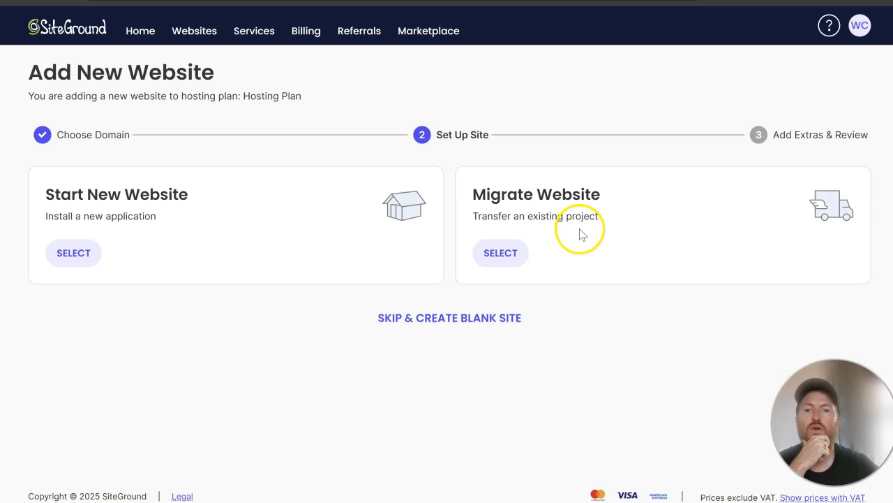
pyautogui.moveTo(557, 237)
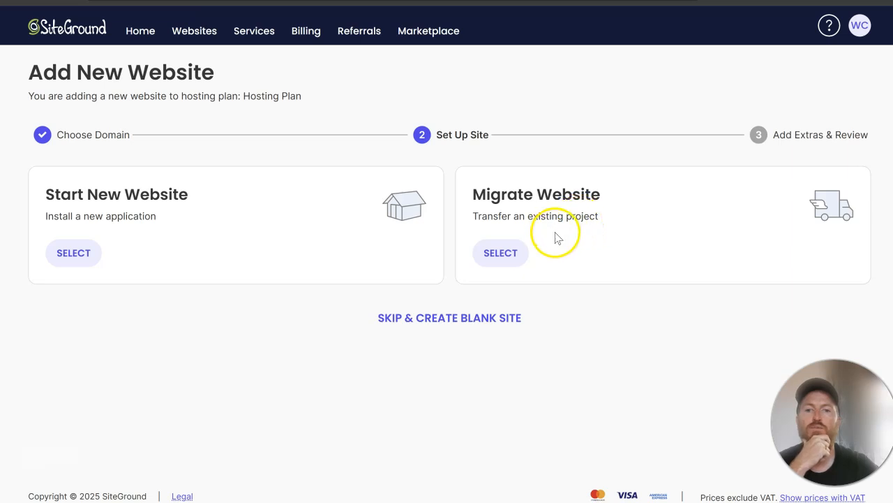
pyautogui.moveTo(557, 239)
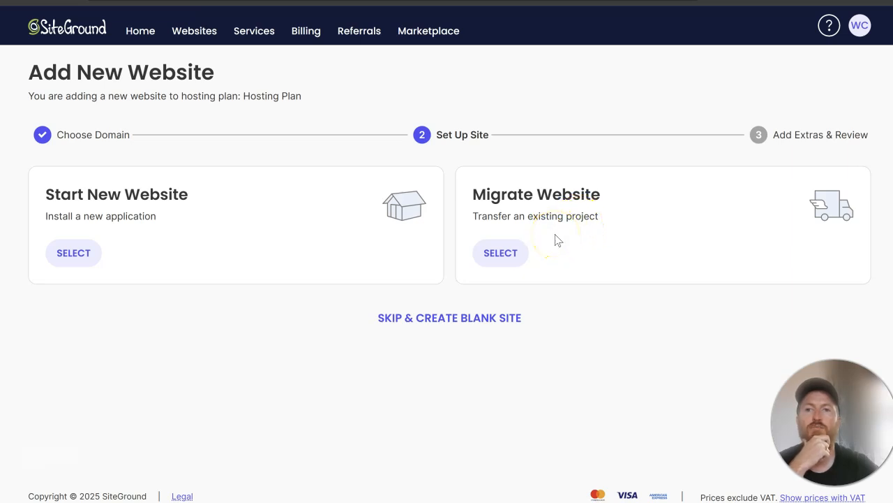
pyautogui.moveTo(571, 316)
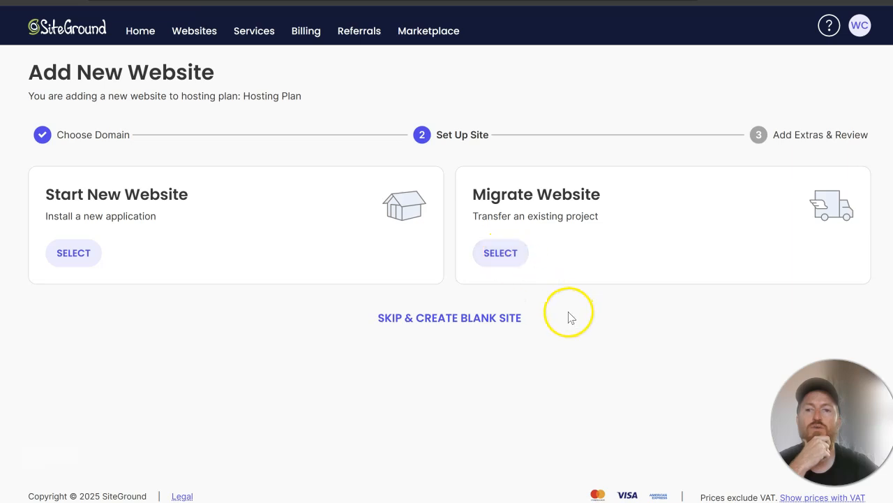
pyautogui.click(501, 253)
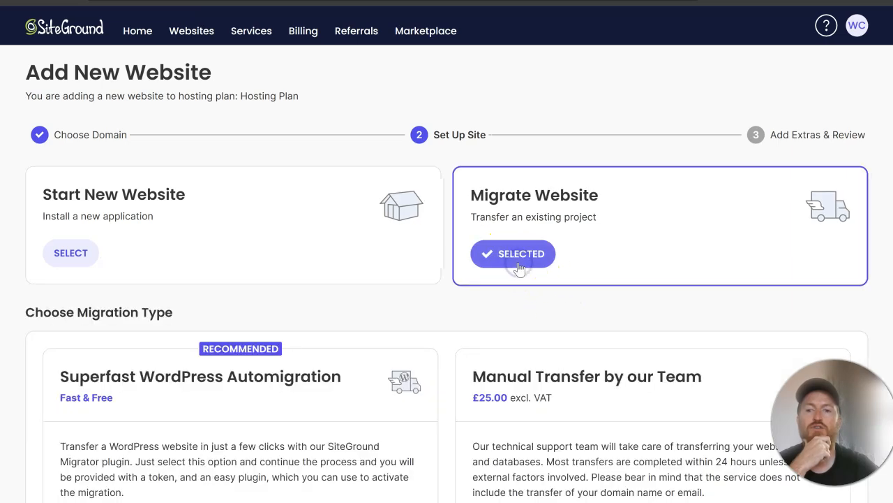
pyautogui.scroll(-3)
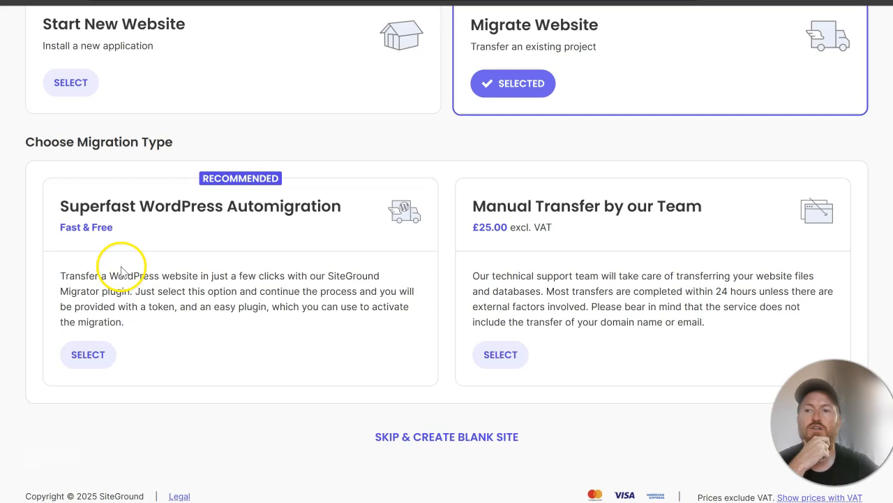
pyautogui.click(88, 354)
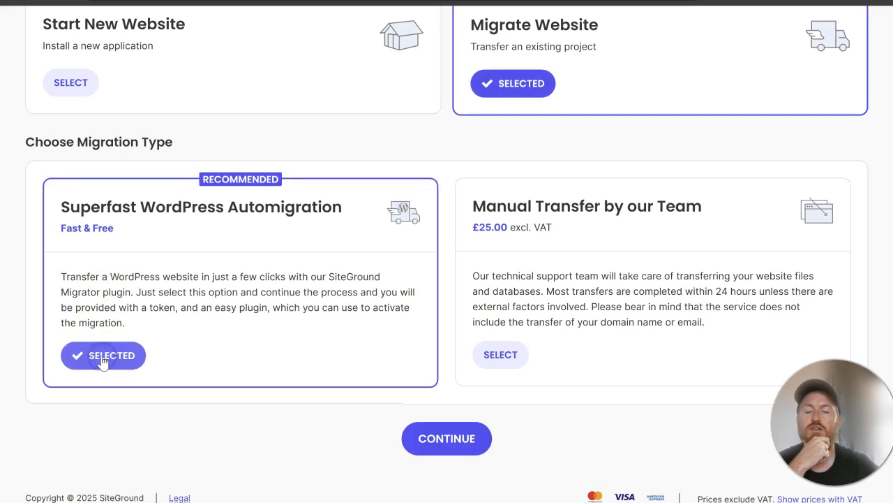
pyautogui.click(447, 438)
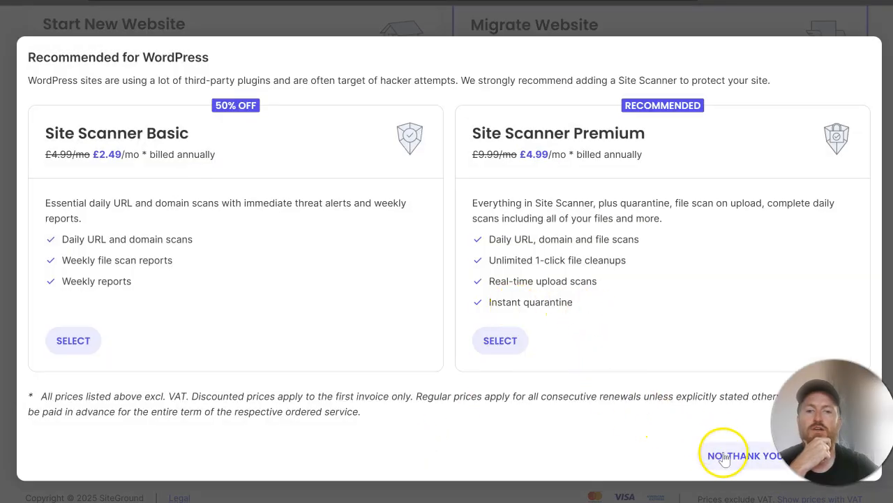
# Step: Decline the Site Scanner offer and finish without extras to reach the All Set page
pyautogui.click(744, 455)
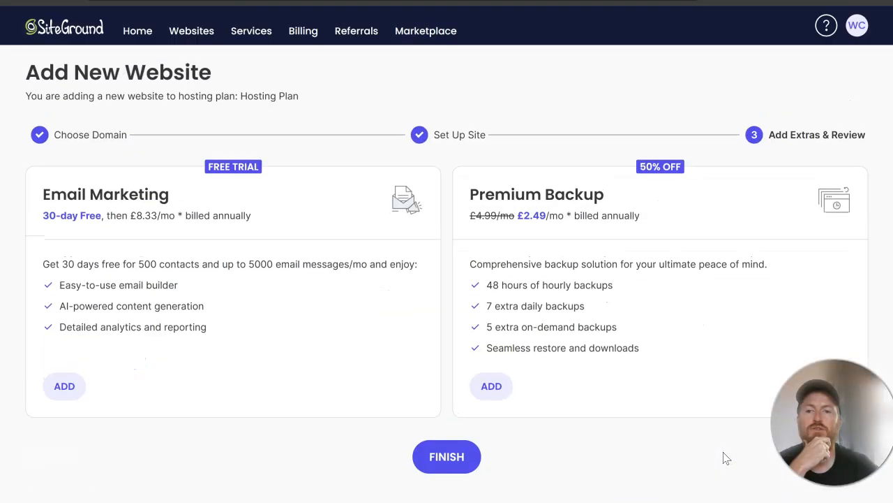
pyautogui.moveTo(447, 457)
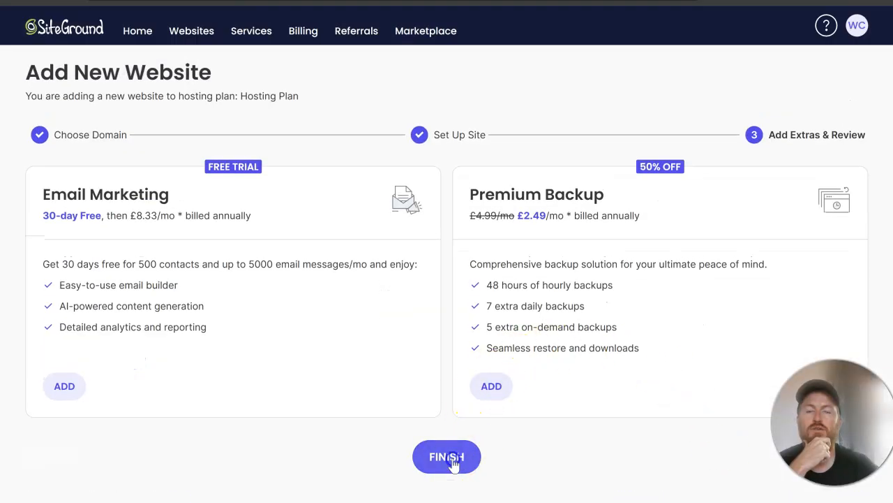
pyautogui.click(447, 456)
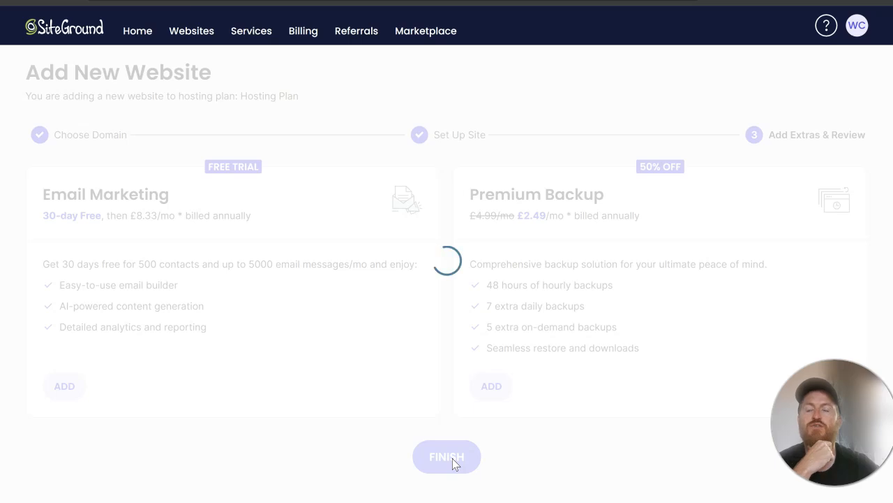
pyautogui.click(447, 457)
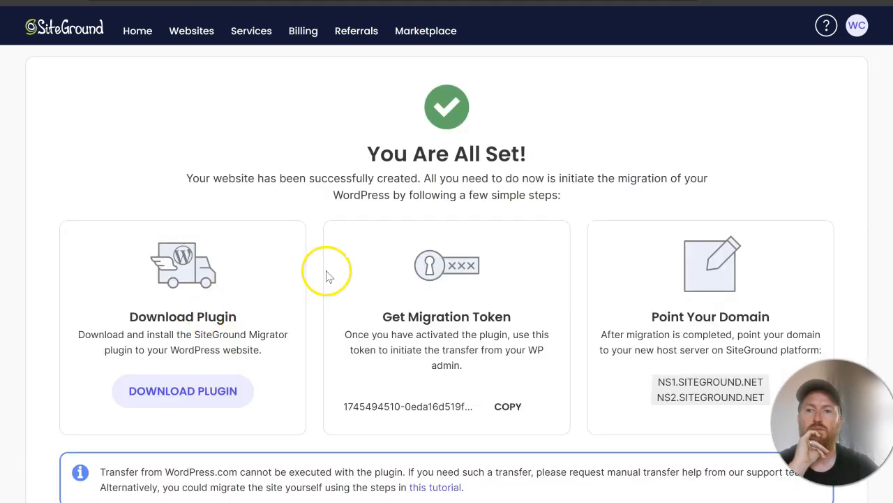
# Step: Deactivate and delete the Duplicator plugin from Installed Plugins
pyautogui.scroll(-3)
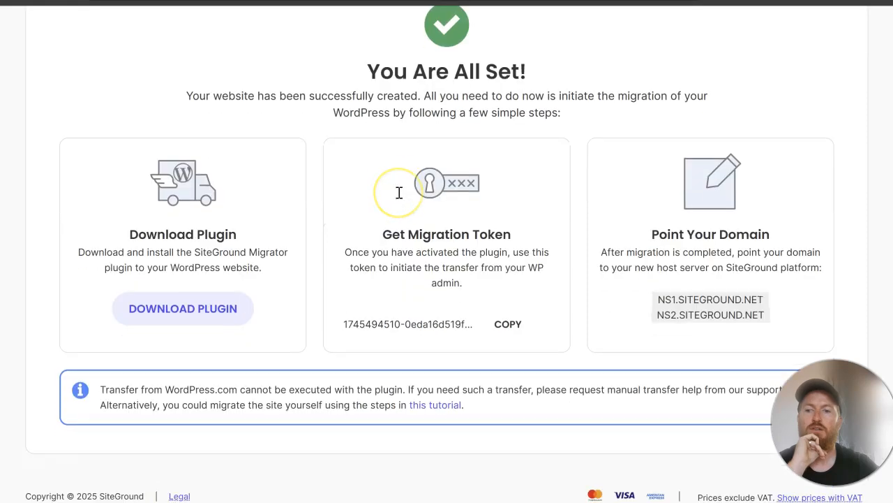
pyautogui.moveTo(408, 198)
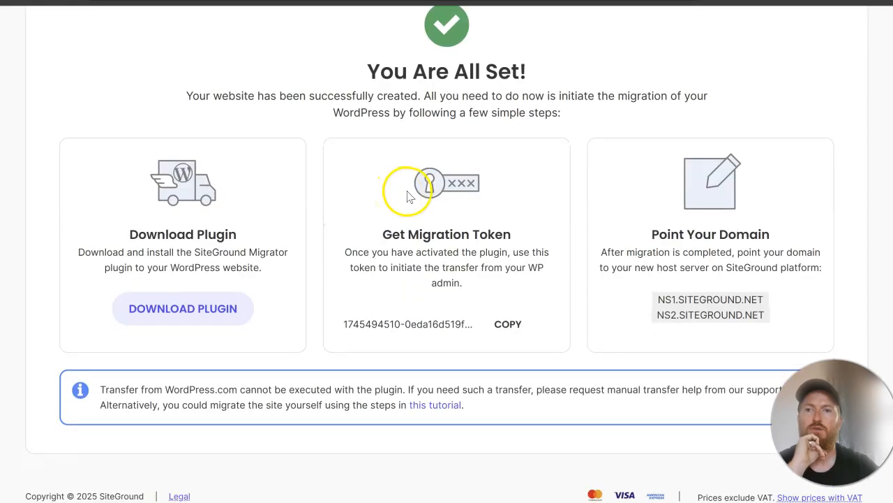
pyautogui.click(183, 309)
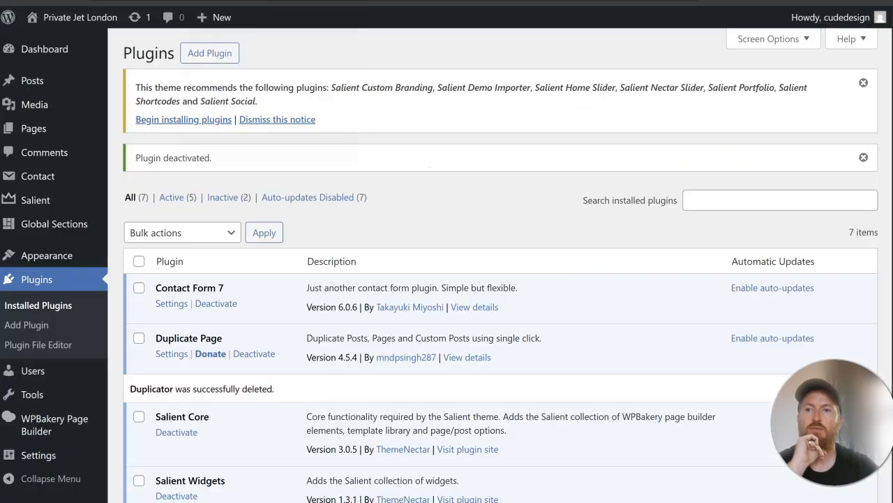
pyautogui.moveTo(244, 143)
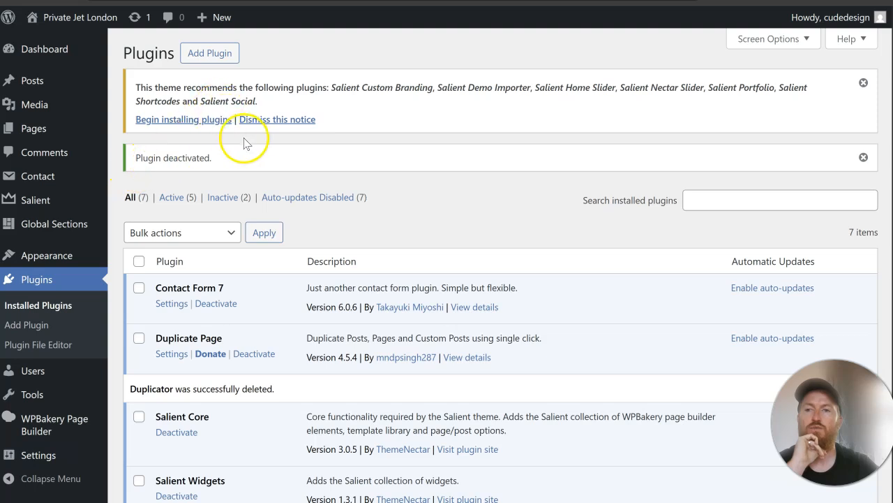
pyautogui.moveTo(108, 80)
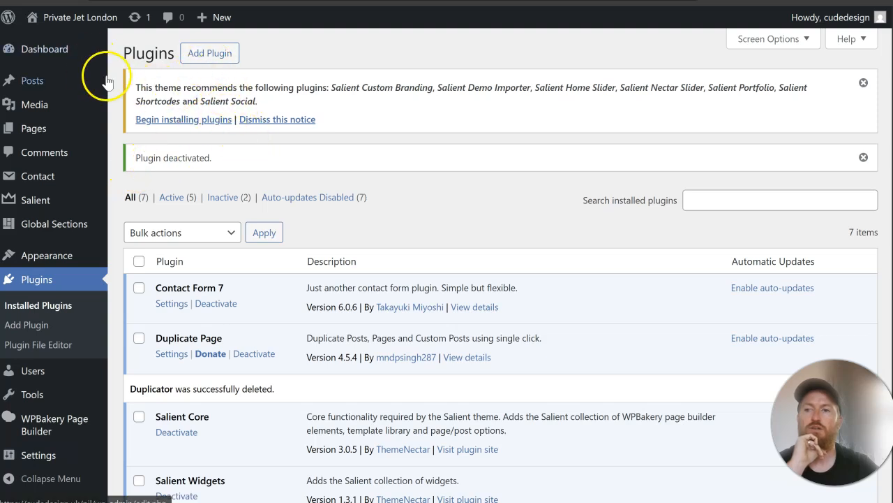
pyautogui.moveTo(73, 307)
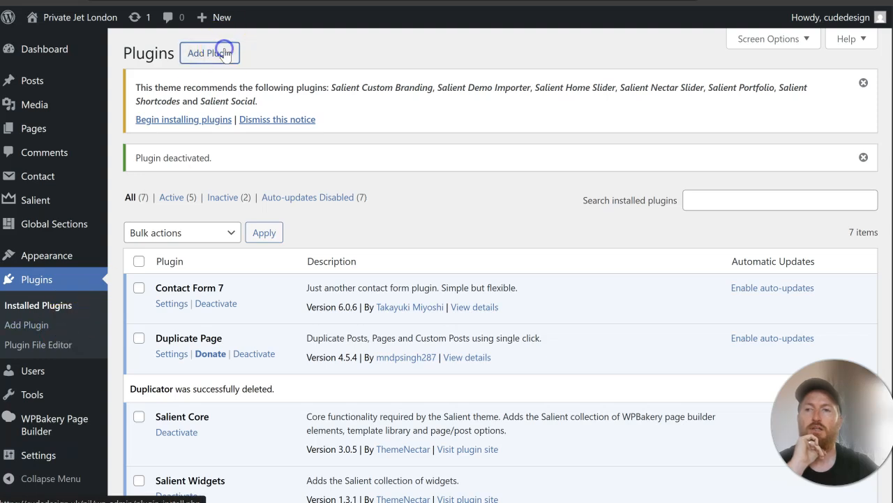
# Step: Upload siteground-migrator.zip from Downloads, install it, and activate SG Migrator
pyautogui.click(209, 53)
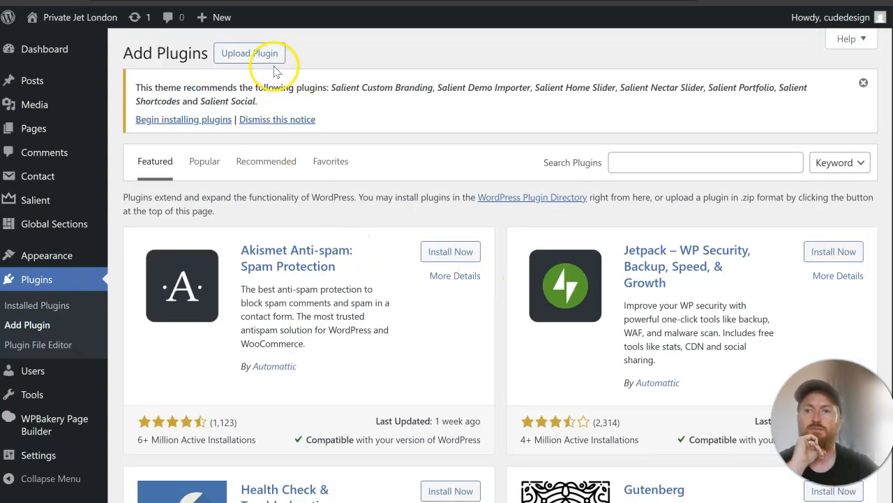
pyautogui.click(249, 53)
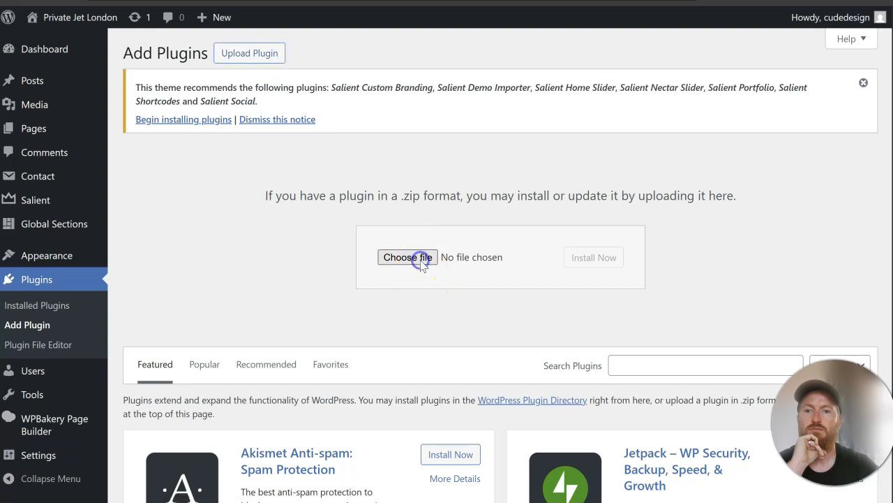
pyautogui.click(407, 256)
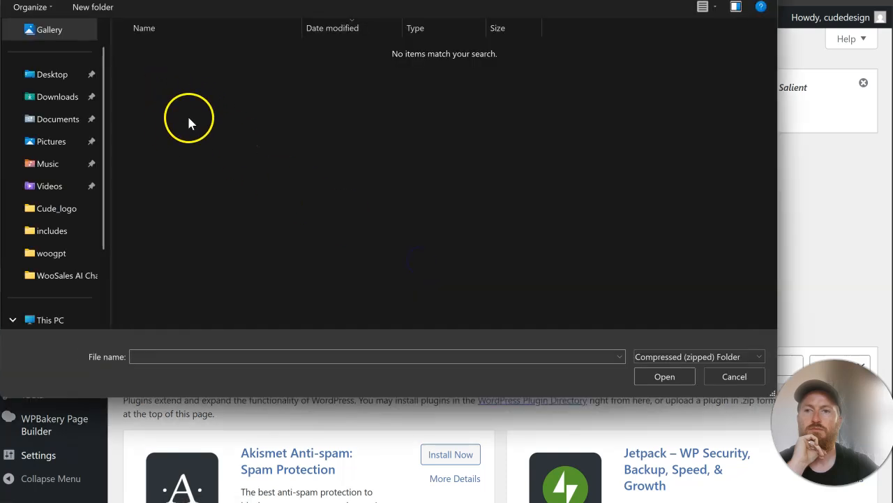
pyautogui.click(58, 97)
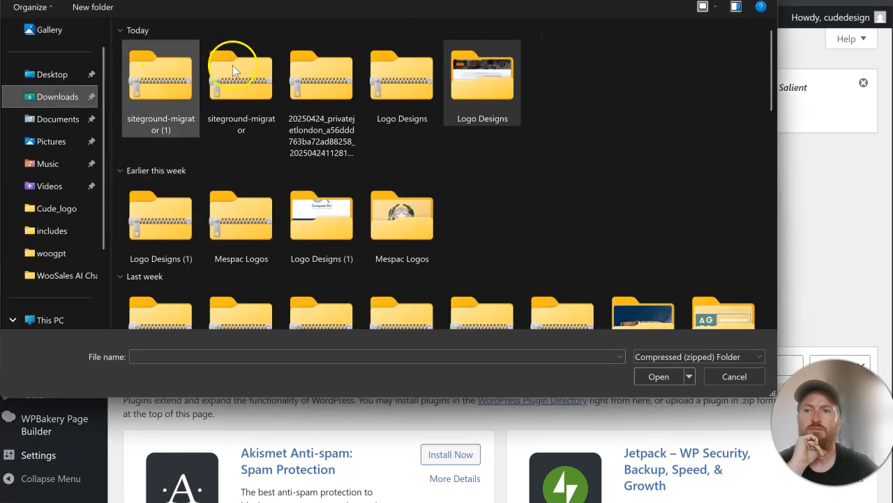
pyautogui.click(241, 73)
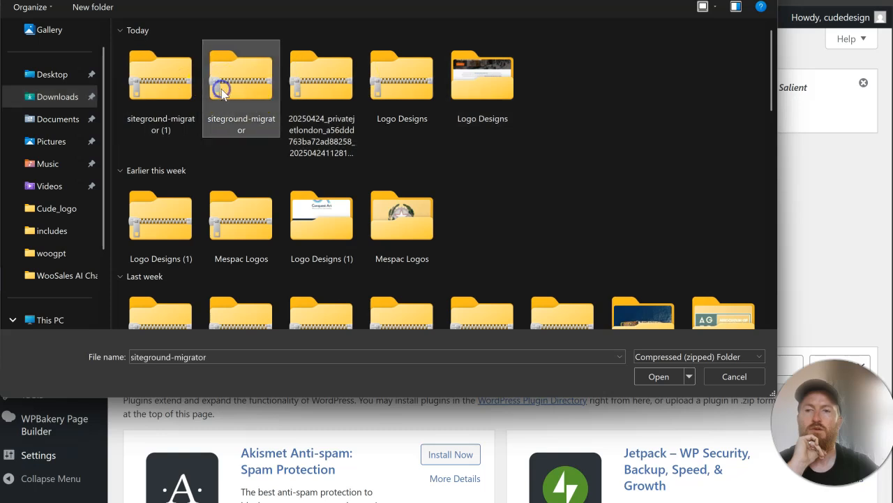
pyautogui.click(659, 377)
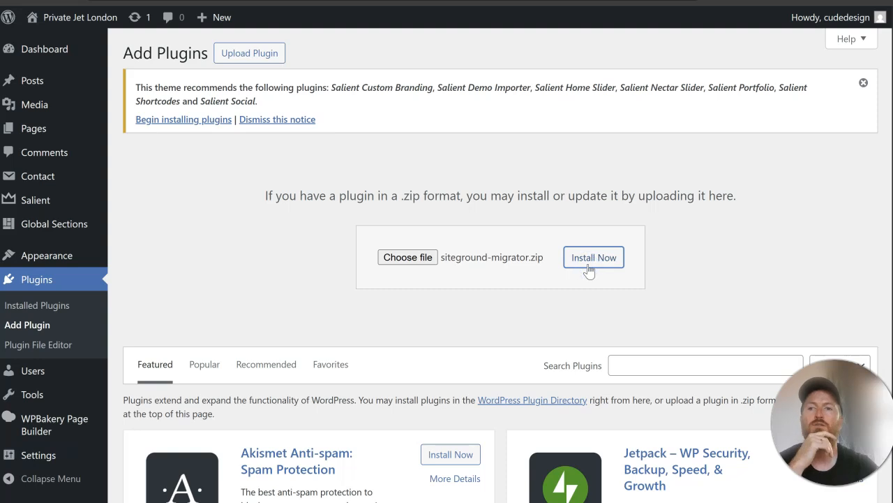
pyautogui.click(594, 257)
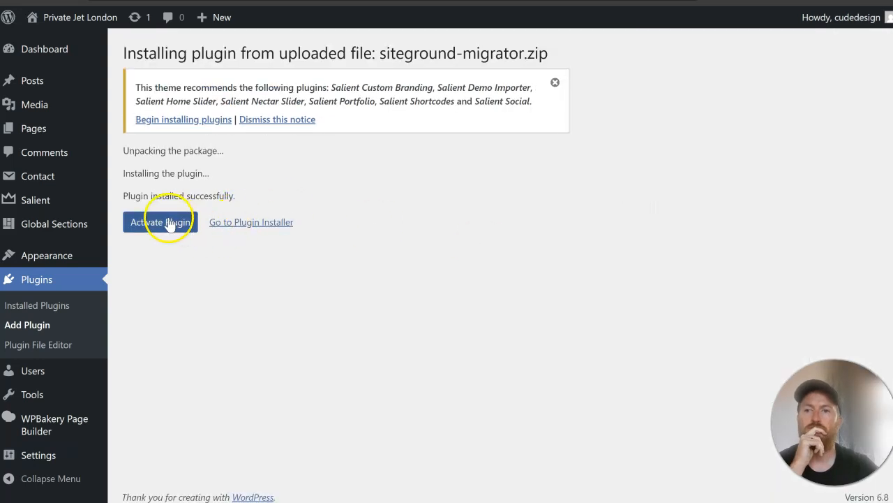
pyautogui.click(160, 222)
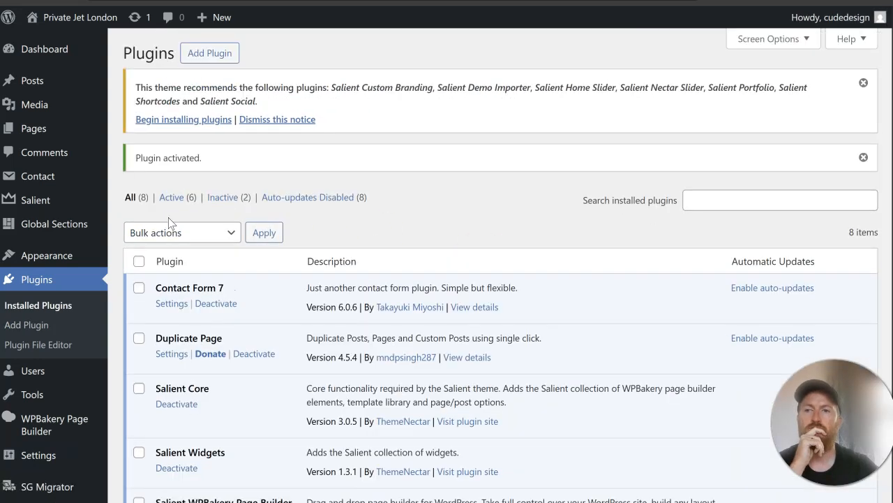
pyautogui.scroll(-3)
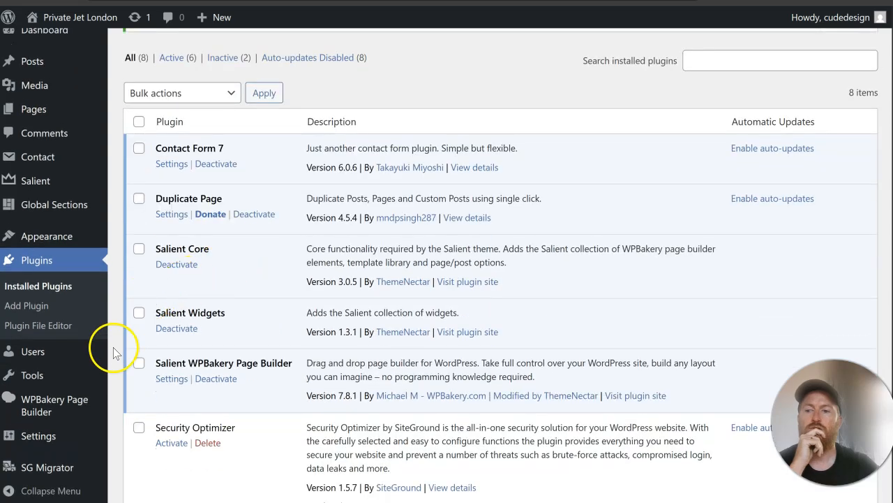
pyautogui.scroll(-3)
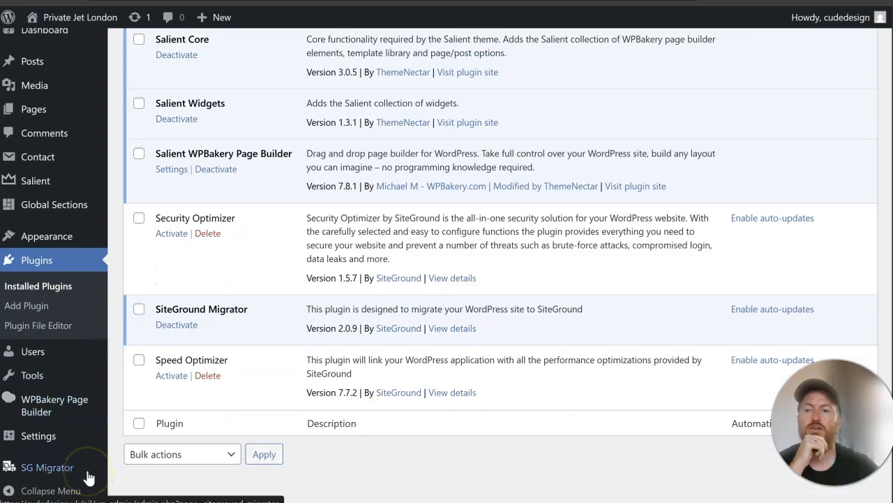
pyautogui.click(47, 467)
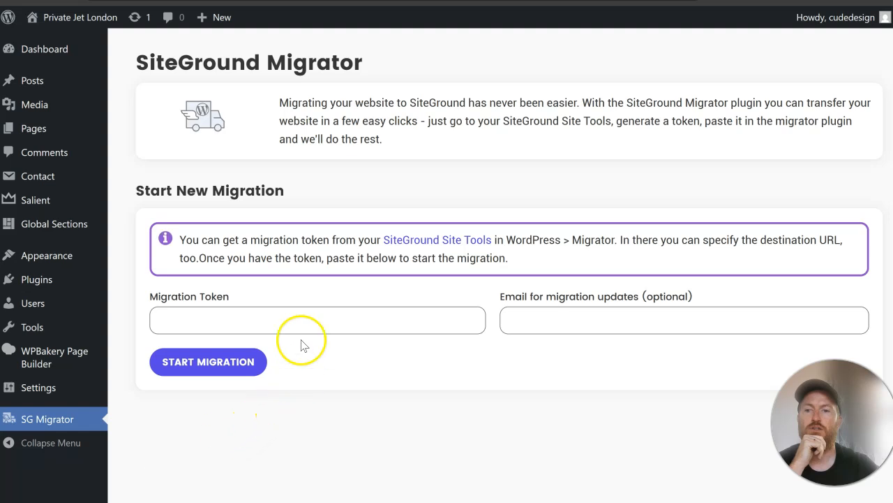
pyautogui.moveTo(304, 345)
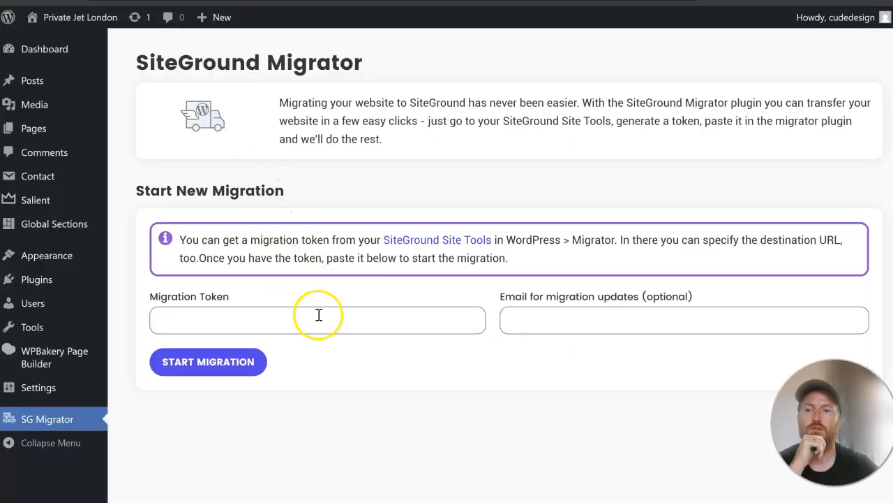
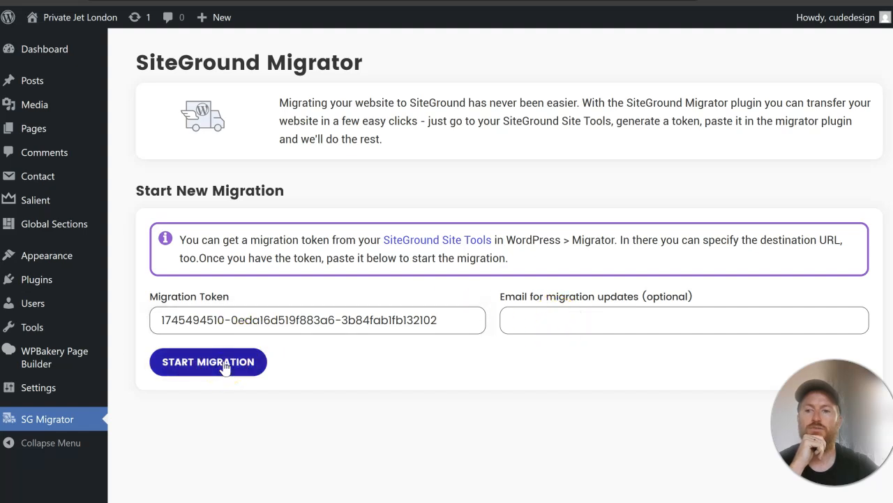
pyautogui.click(208, 361)
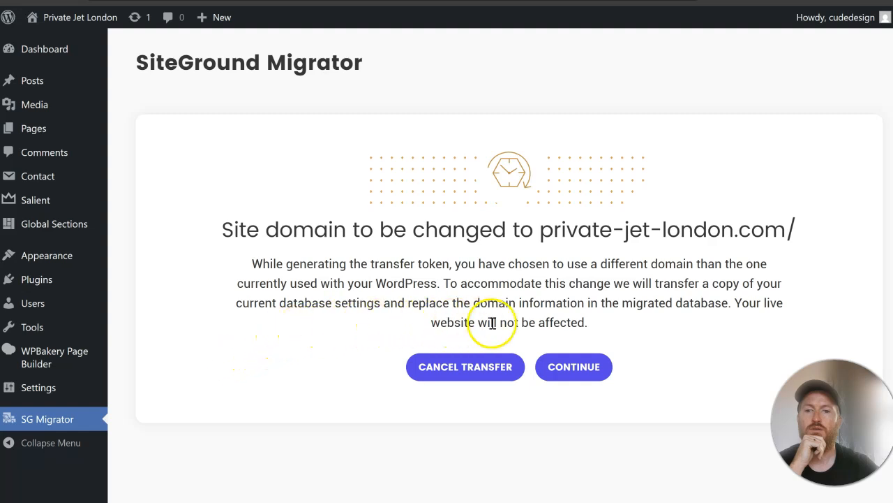
pyautogui.moveTo(241, 57)
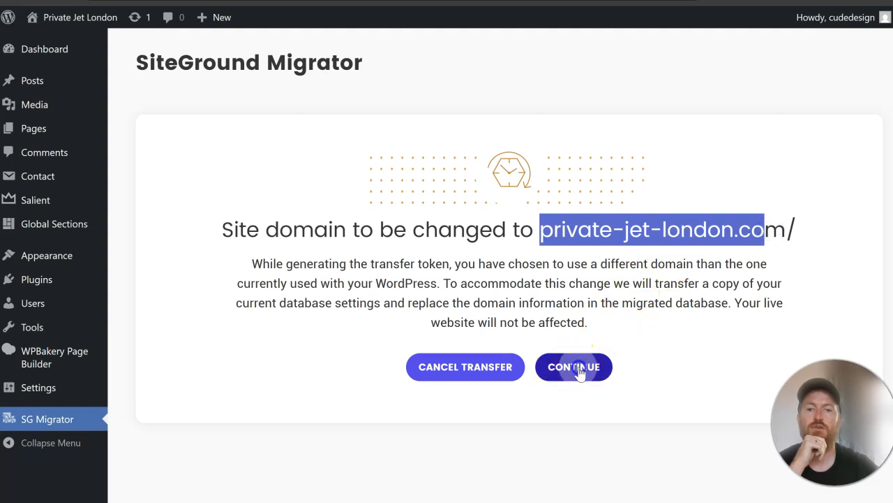
# Step: Confirm the domain change to private-jet-london.com and continue the transfer
pyautogui.click(574, 366)
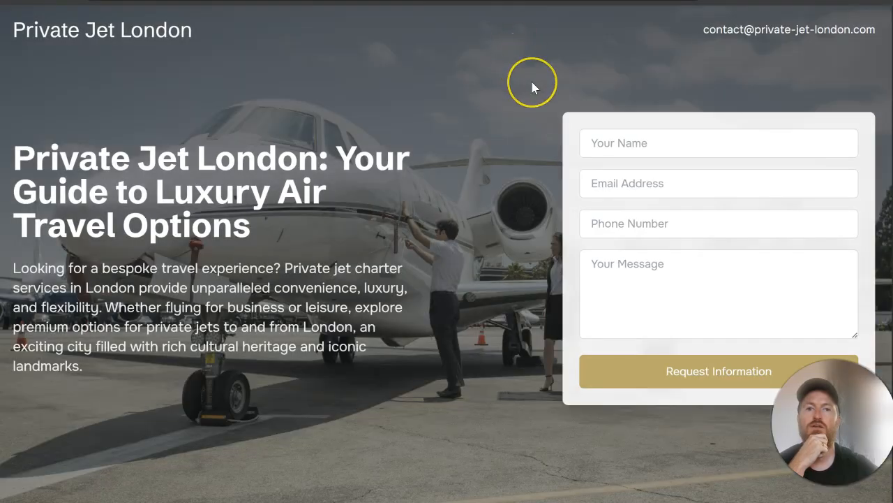
pyautogui.moveTo(527, 98)
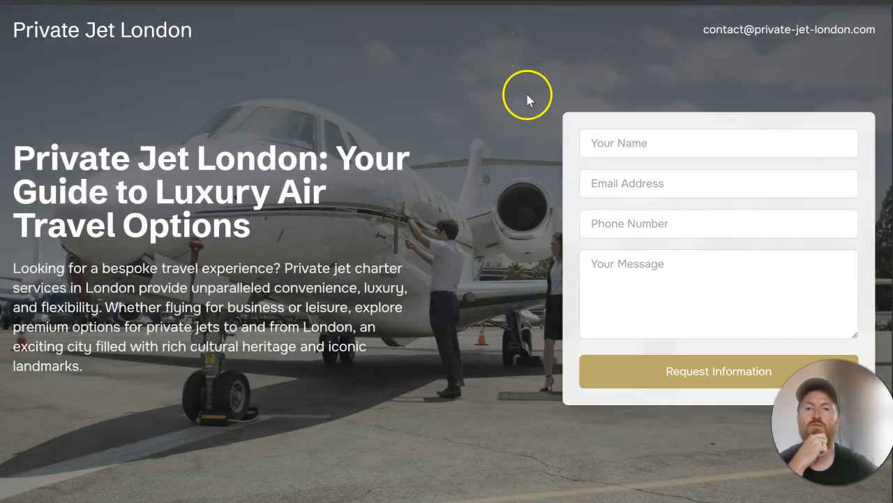
# Step: Scroll through the migrated Private Jet London site and copy SiteGround's first nameserver
pyautogui.scroll(-3)
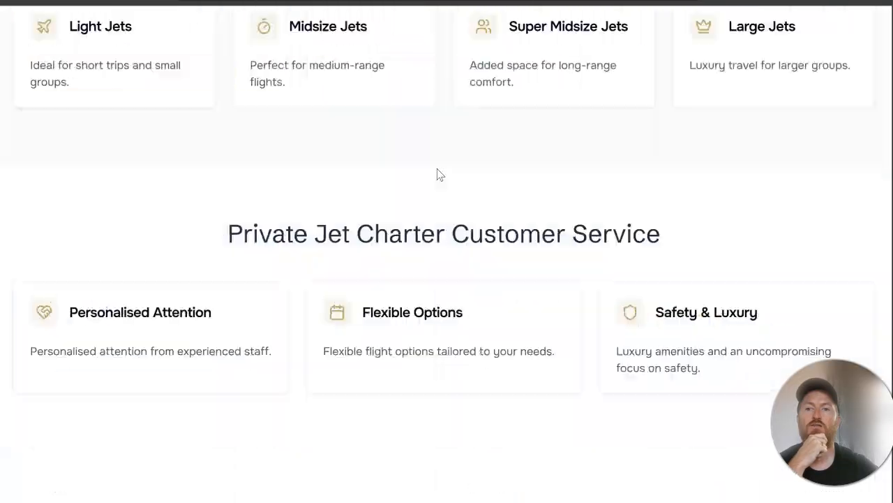
pyautogui.scroll(-3)
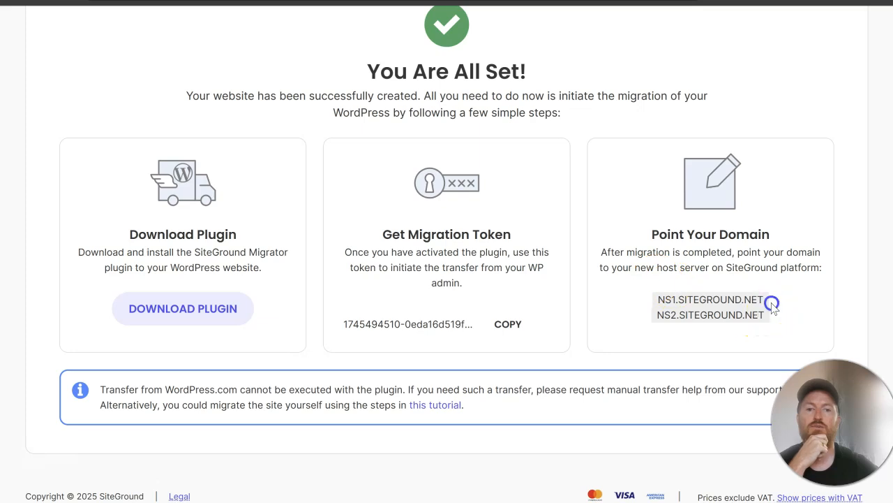
pyautogui.doubleClick(710, 300)
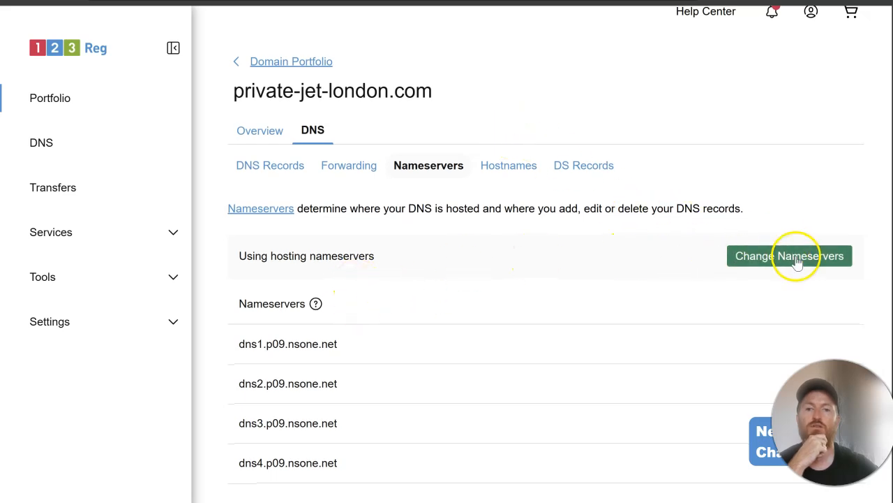
# Step: Set private-jet-london.com to custom nameservers ns1.siteground.net and ns2.siteground.net and save
pyautogui.click(790, 255)
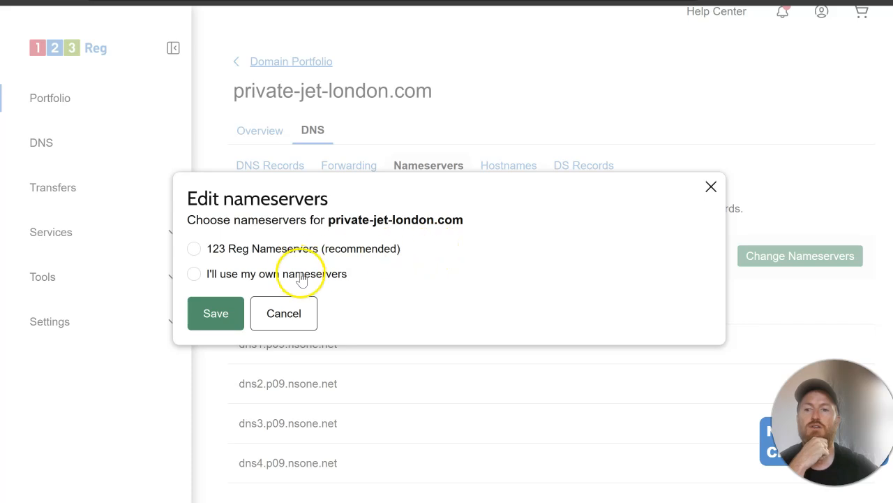
pyautogui.click(193, 273)
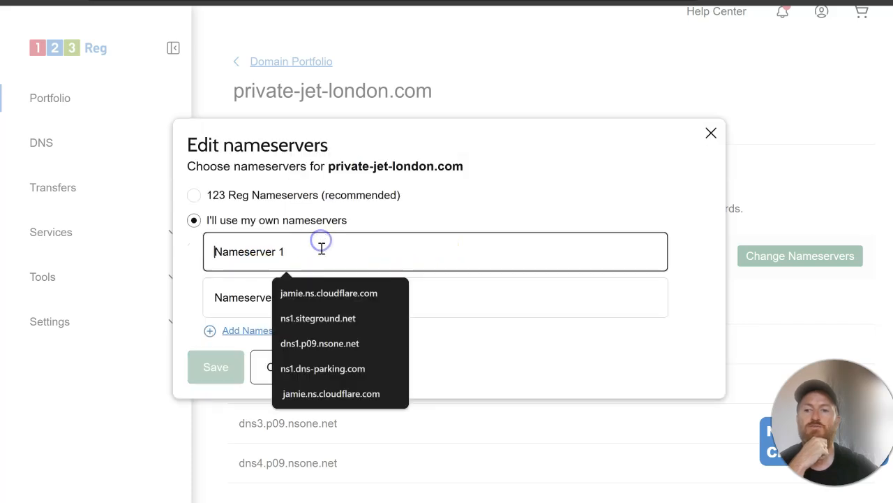
pyautogui.click(318, 318)
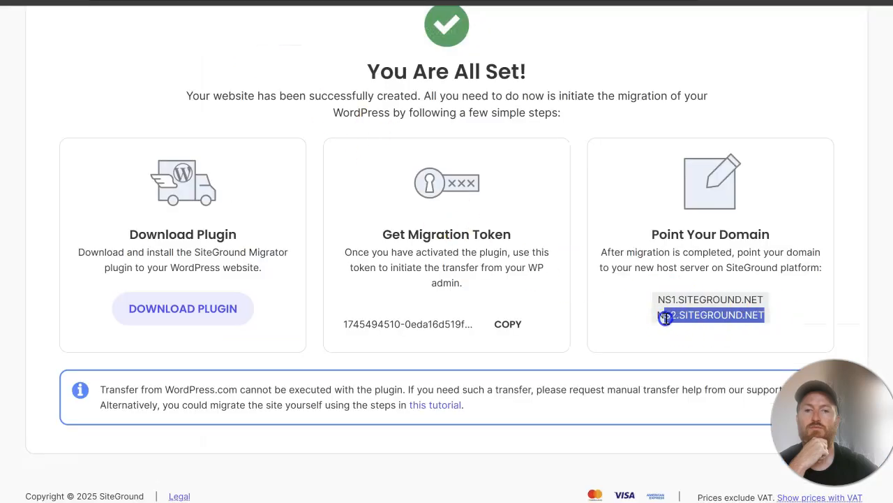
pyautogui.doubleClick(710, 315)
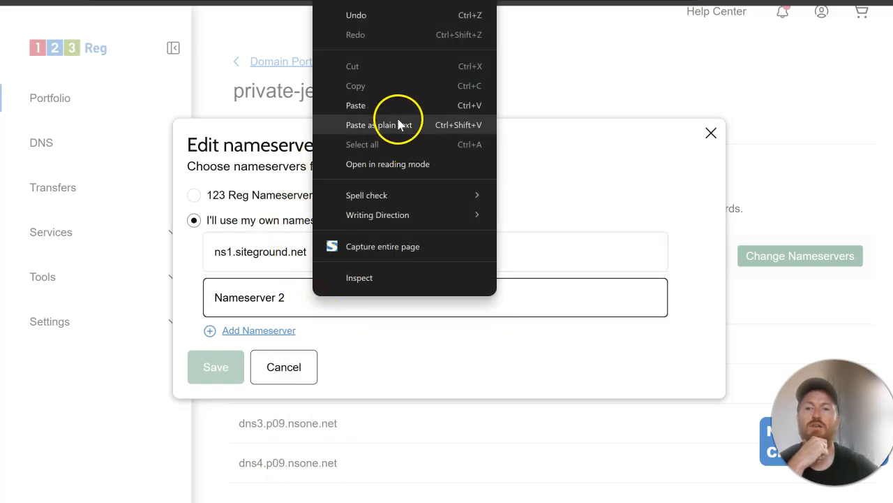
pyautogui.click(356, 106)
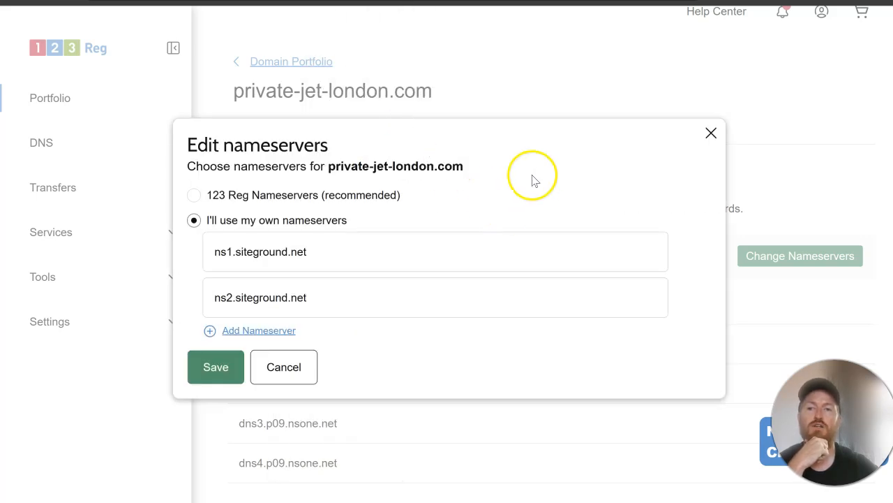
pyautogui.moveTo(410, 170)
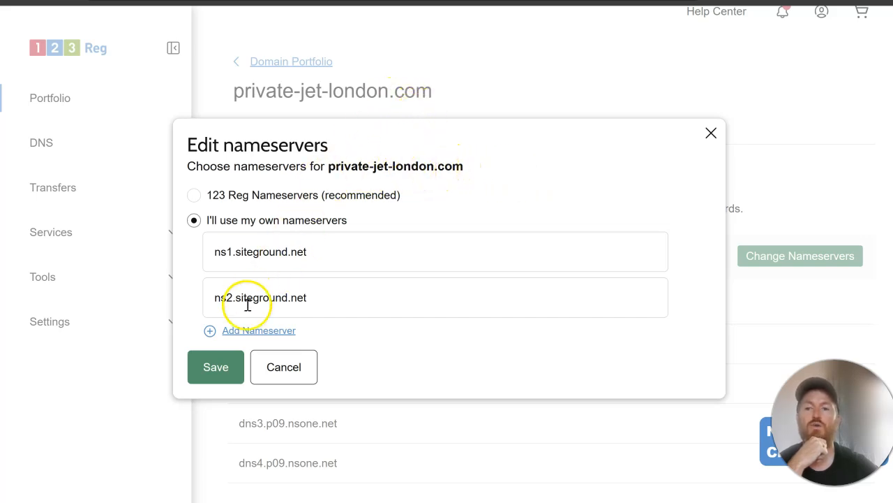
pyautogui.click(216, 366)
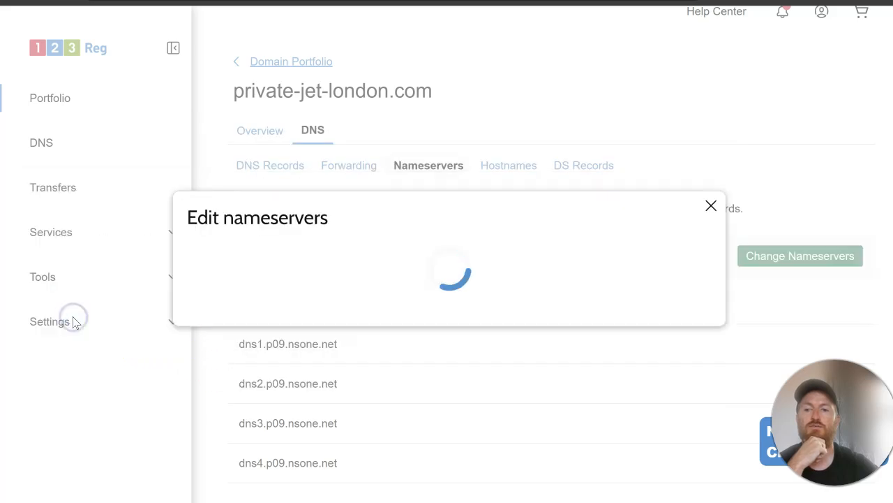
pyautogui.click(711, 205)
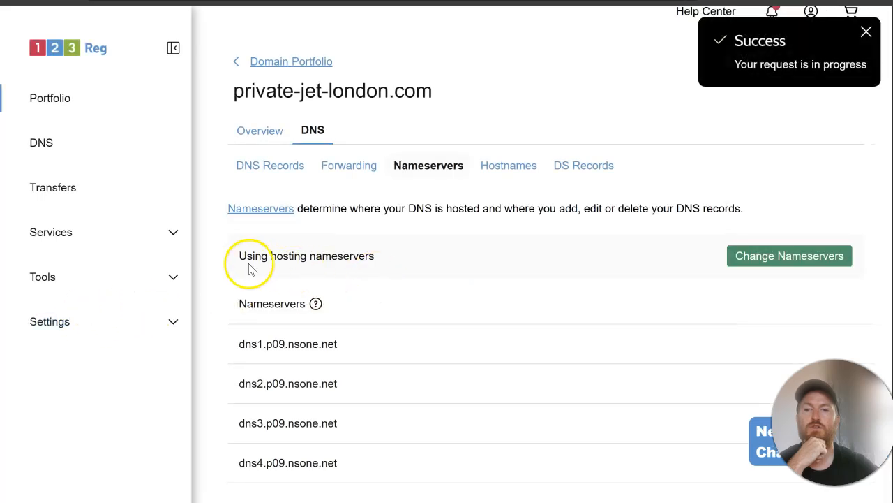
pyautogui.moveTo(252, 271)
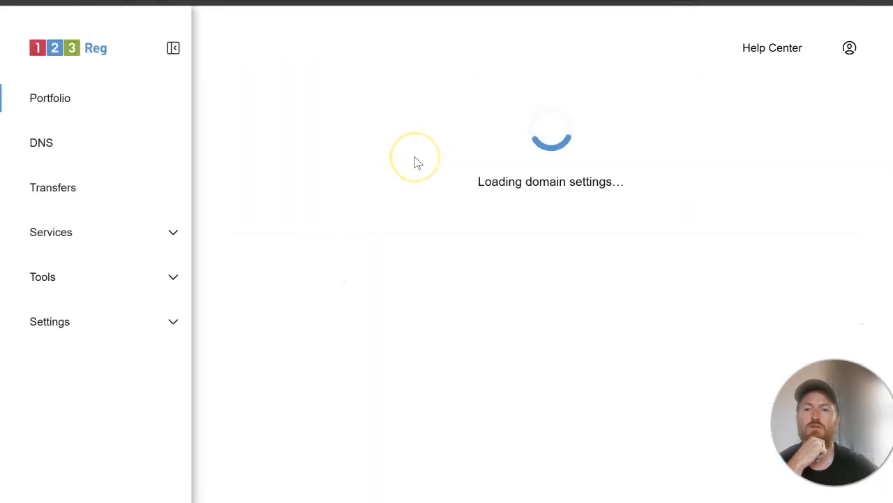
# Step: Open DNS > Nameservers to confirm ns1 and ns2.siteground.net are listed
pyautogui.click(312, 166)
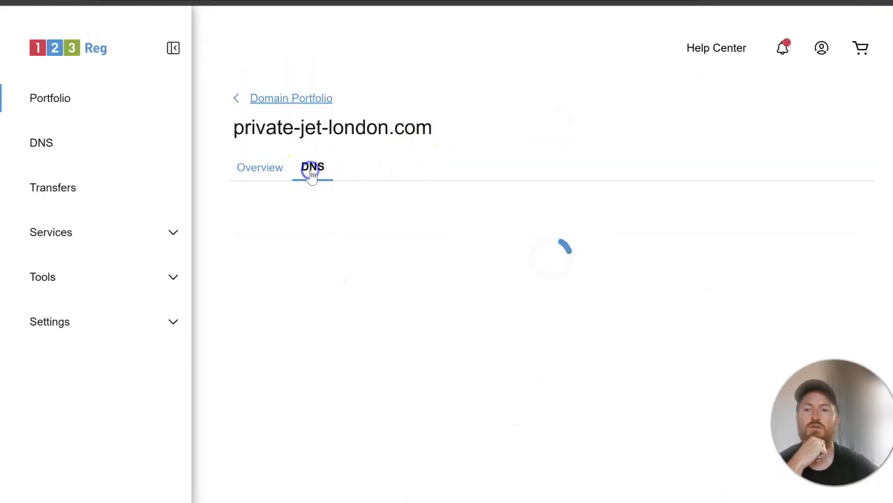
pyautogui.click(312, 167)
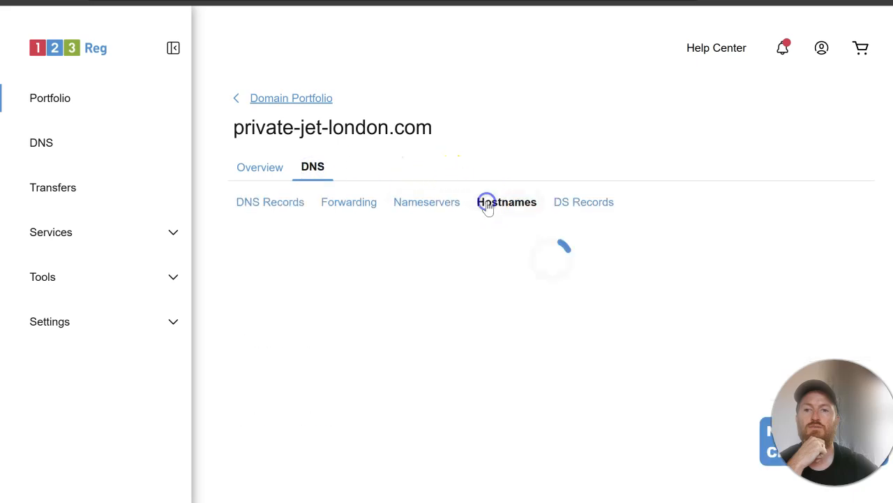
pyautogui.click(426, 202)
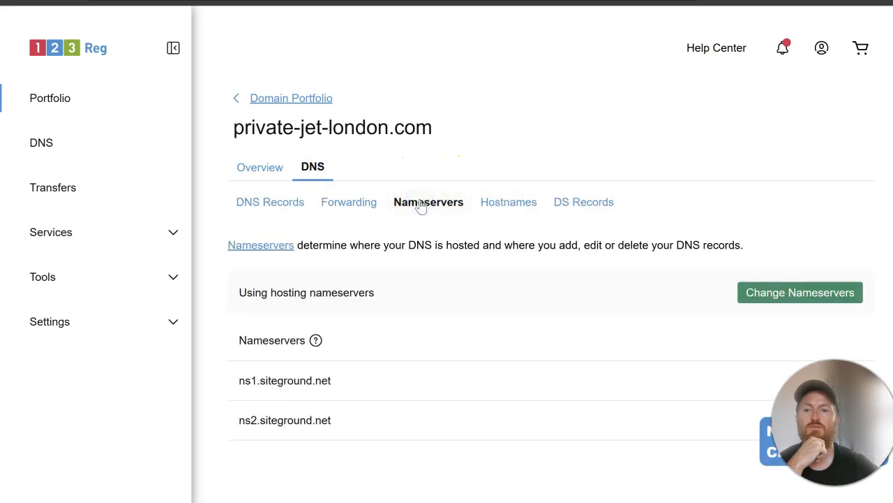
pyautogui.moveTo(509, 342)
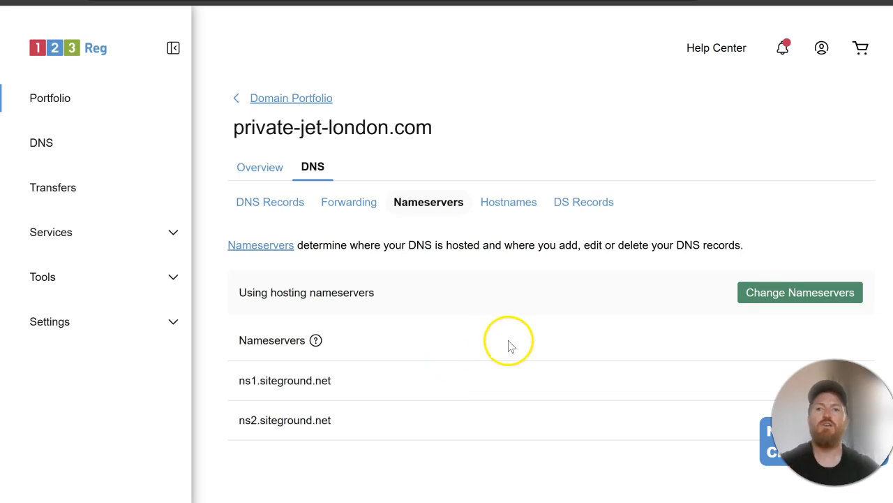
pyautogui.moveTo(548, 296)
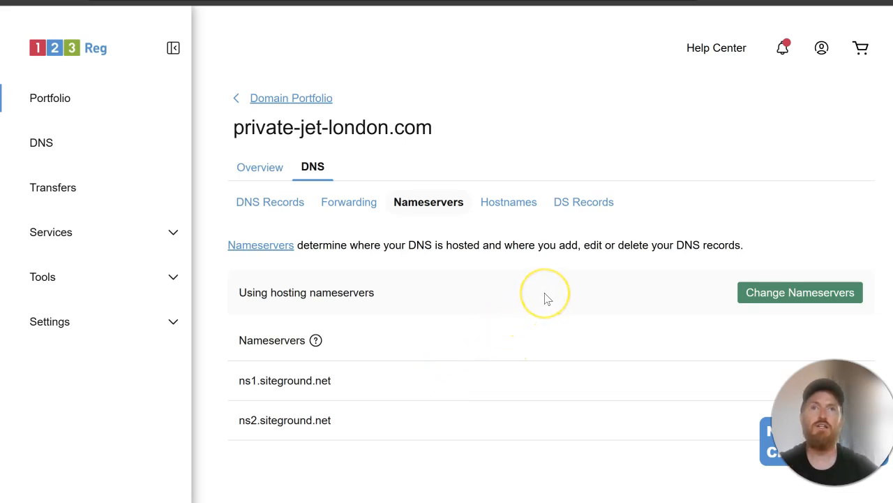
pyautogui.moveTo(546, 293)
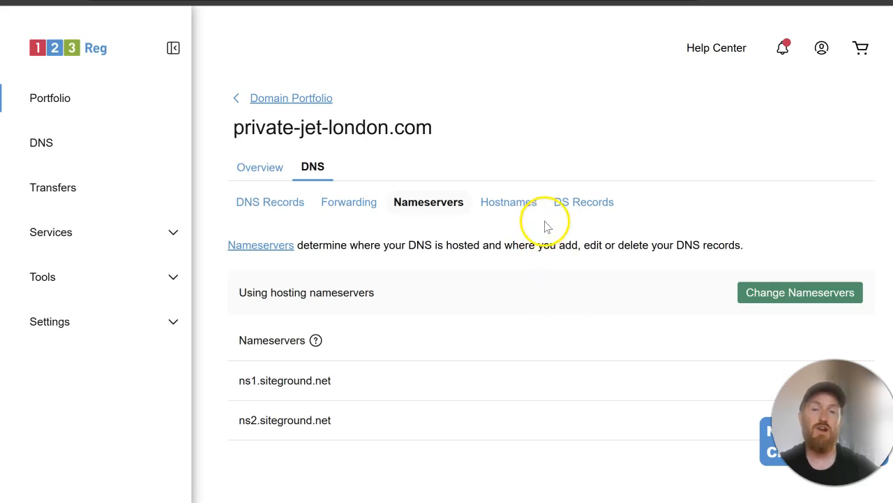
pyautogui.moveTo(552, 225)
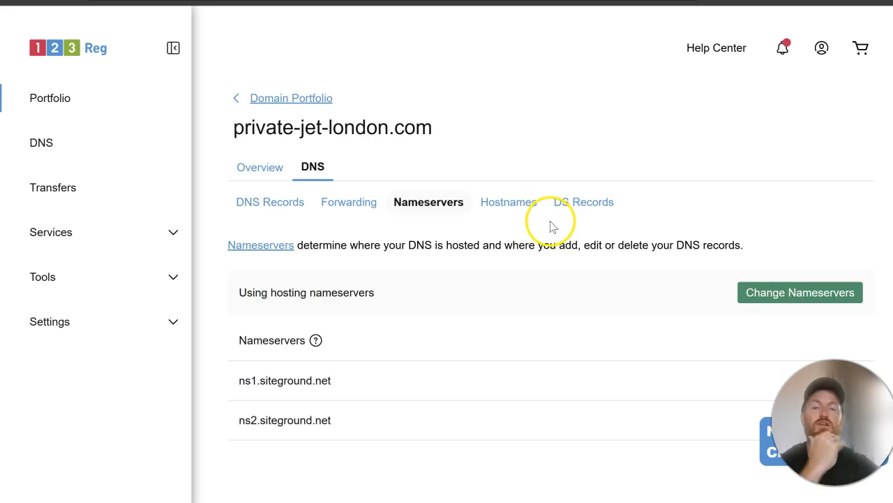
pyautogui.moveTo(552, 225)
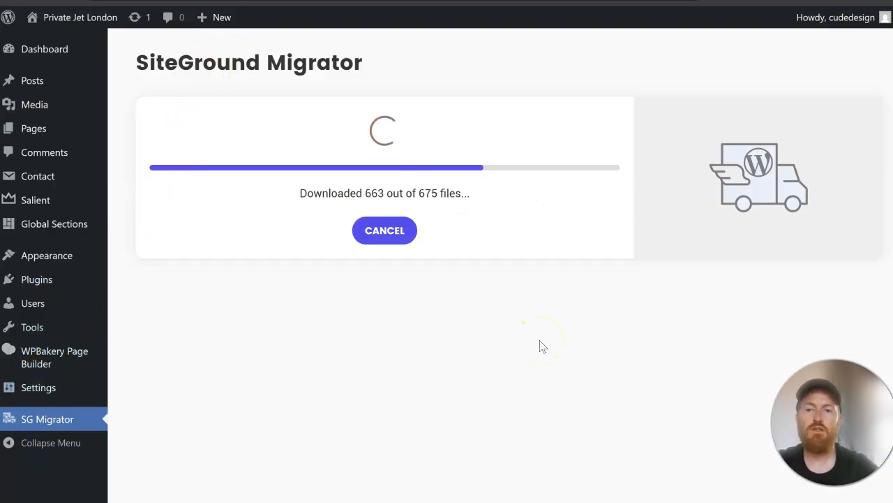
pyautogui.moveTo(470, 194)
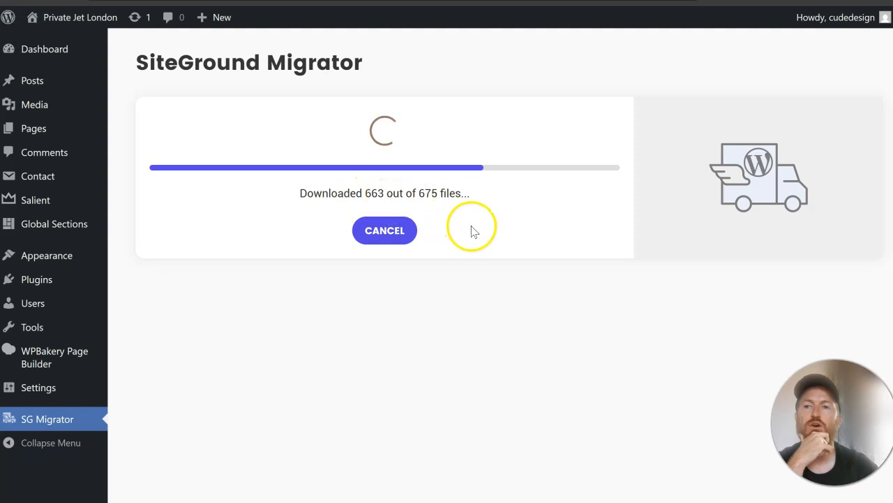
pyautogui.moveTo(488, 260)
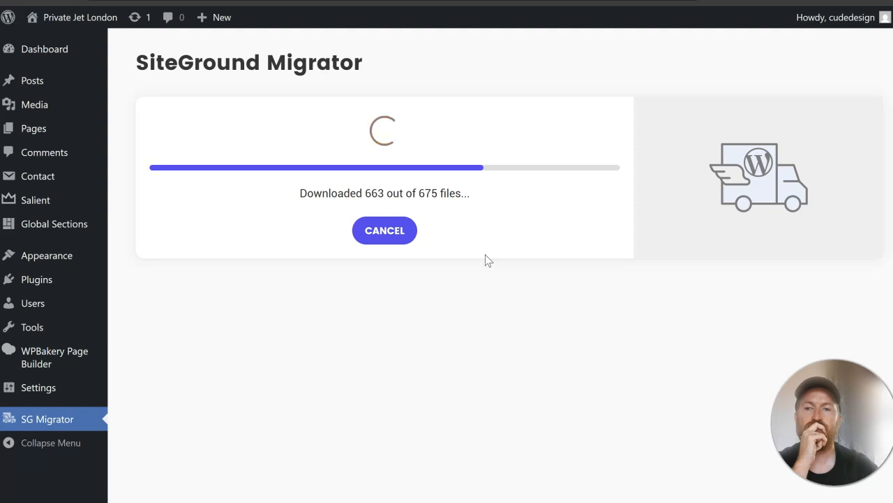
pyautogui.moveTo(503, 278)
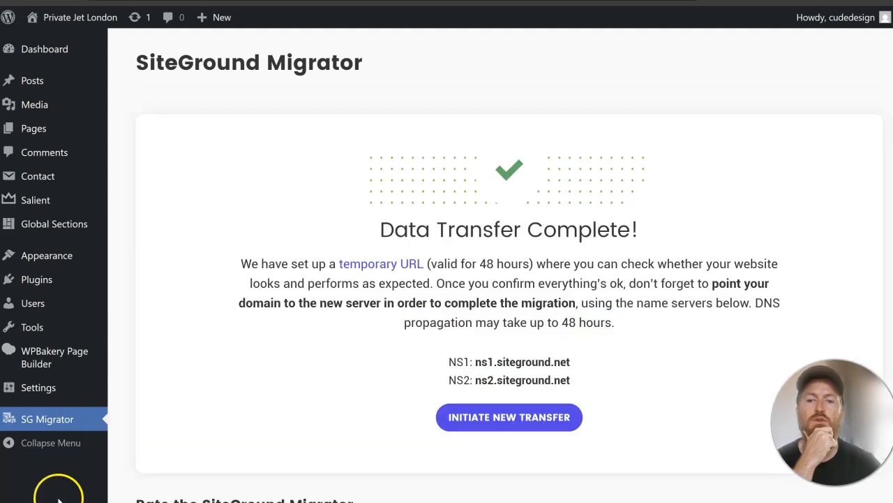
pyautogui.moveTo(260, 264)
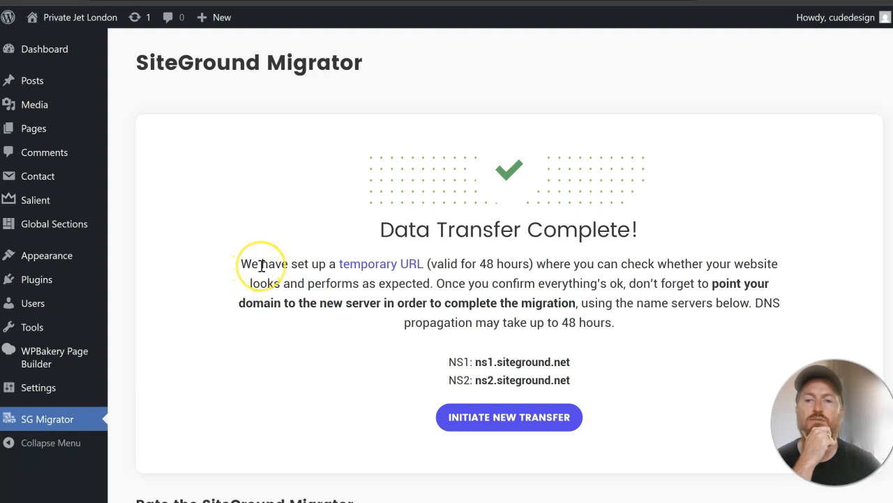
pyautogui.moveTo(262, 267)
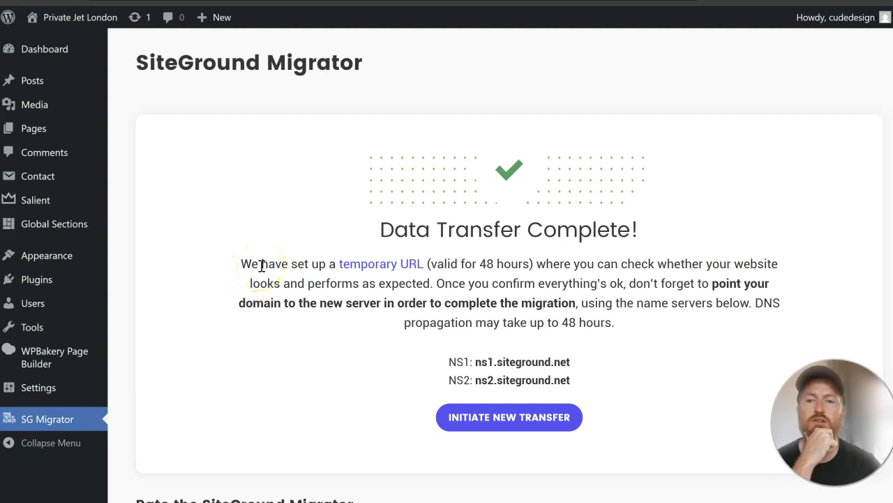
pyautogui.moveTo(574, 314)
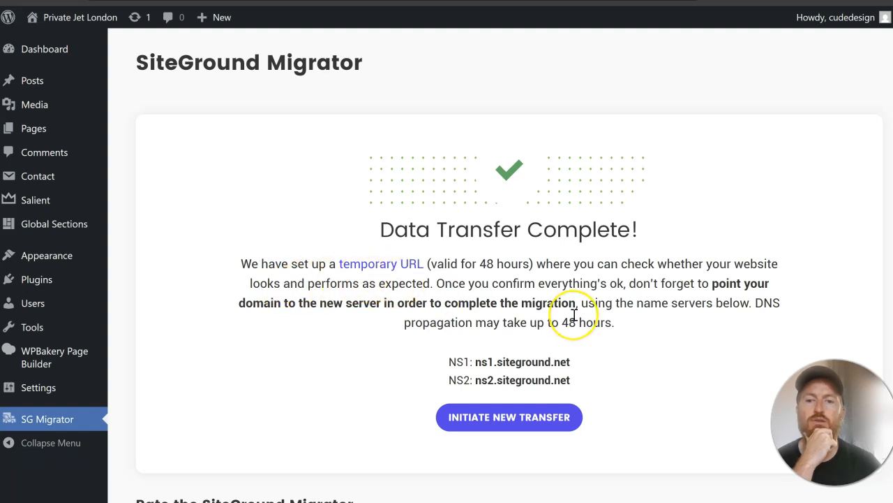
pyautogui.moveTo(579, 316)
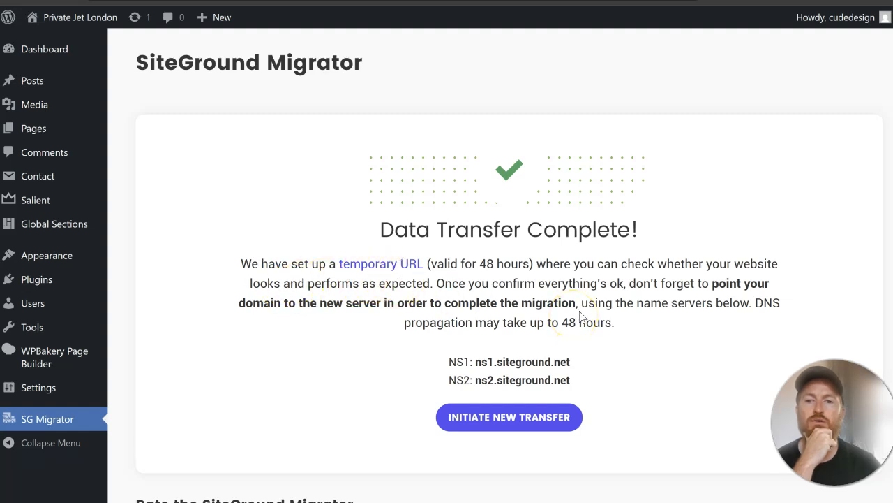
# Step: Open the migrated Private Jet London site via its temporary URL and scroll through it
pyautogui.scroll(-3)
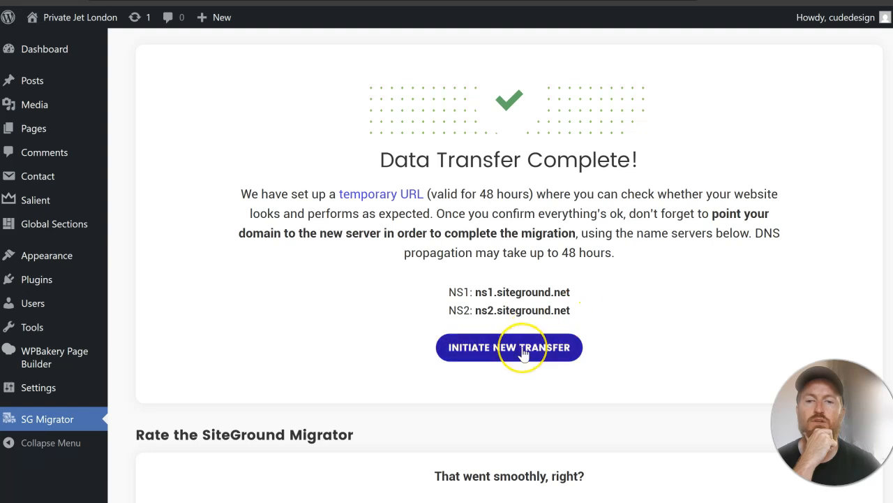
pyautogui.scroll(-3)
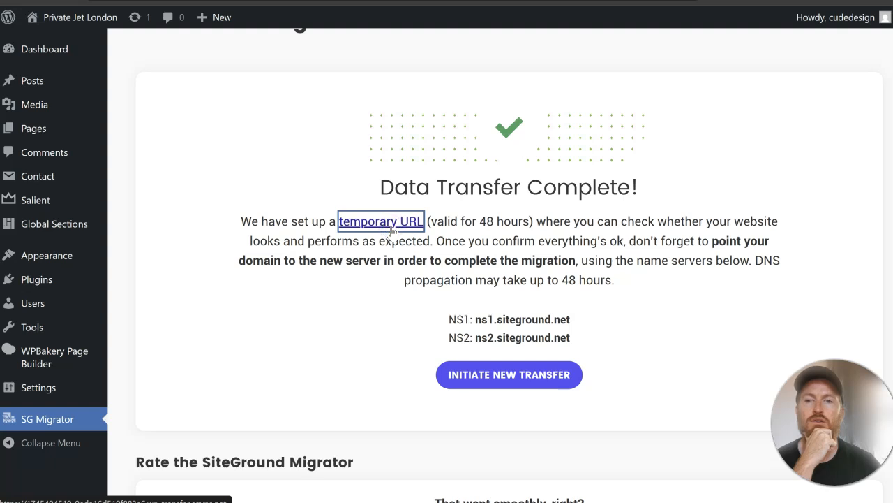
pyautogui.click(381, 221)
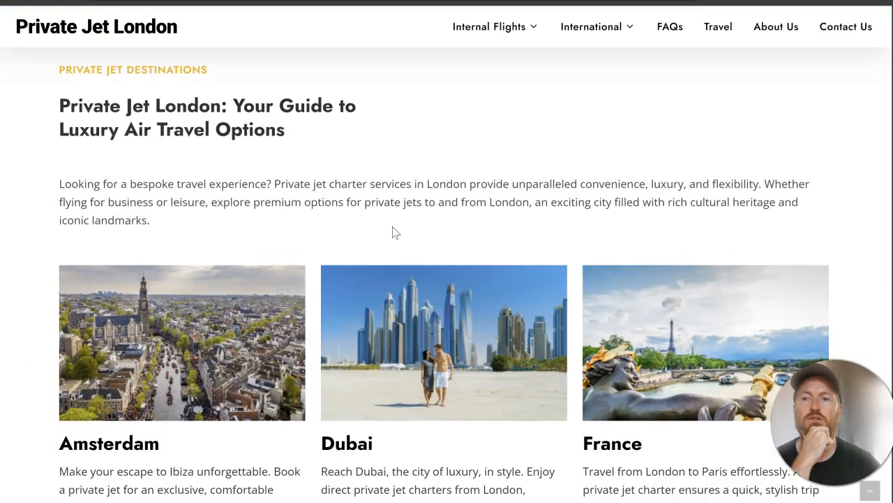
pyautogui.scroll(-3)
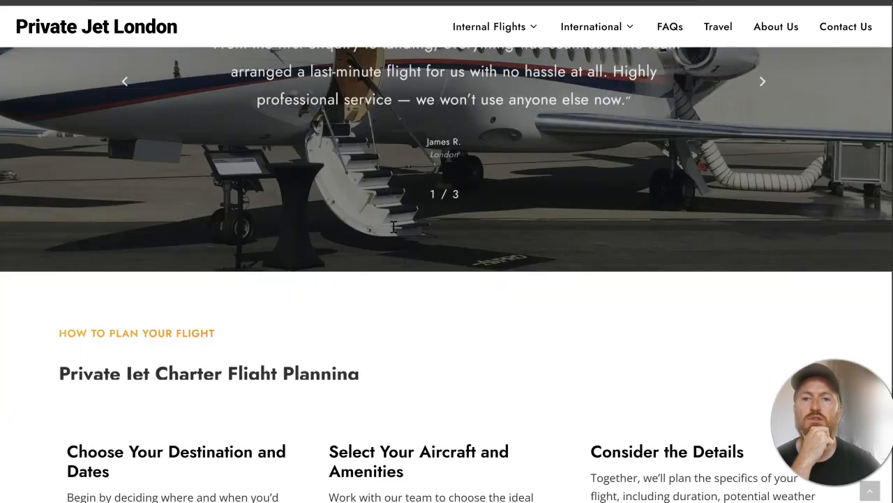
pyautogui.scroll(-3)
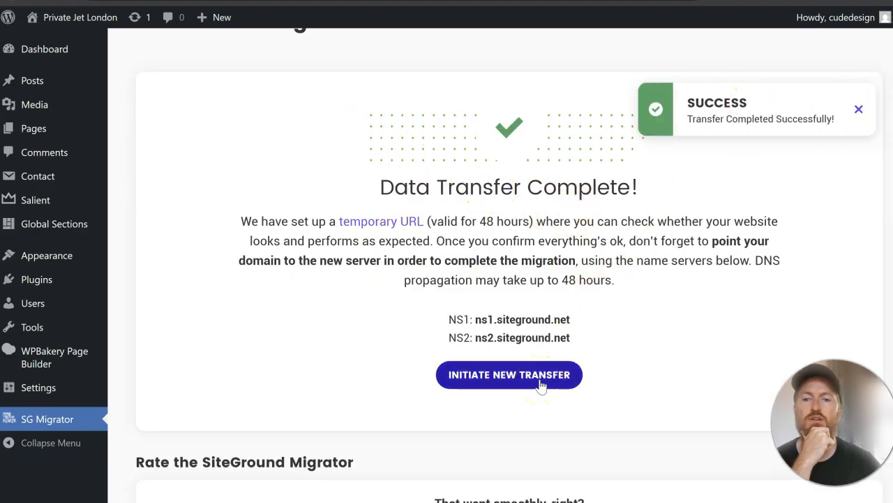
pyautogui.moveTo(459, 41)
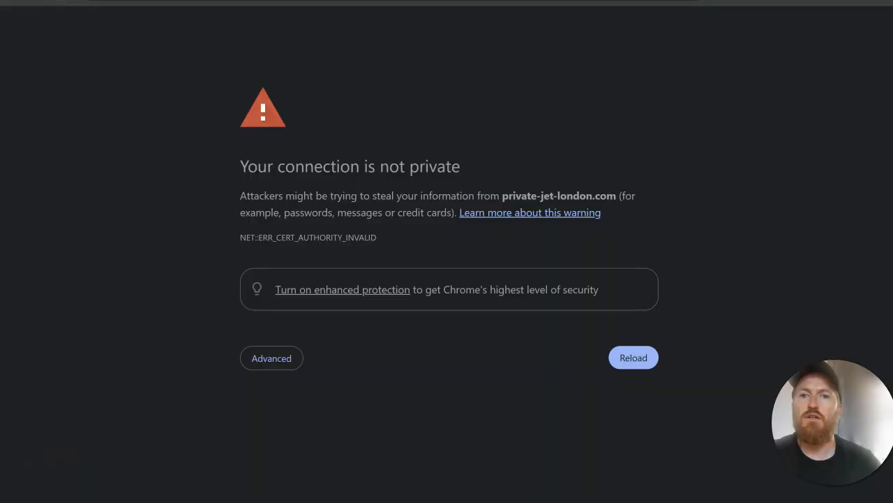
pyautogui.moveTo(312, 111)
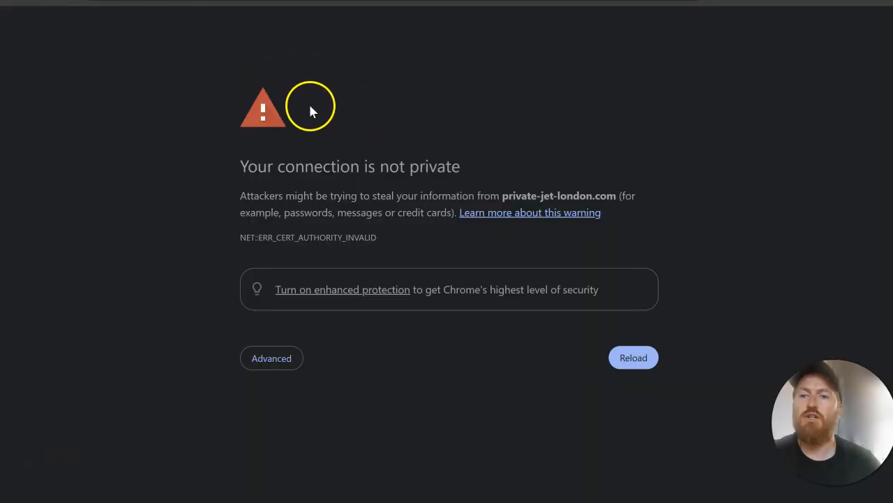
pyautogui.moveTo(403, 194)
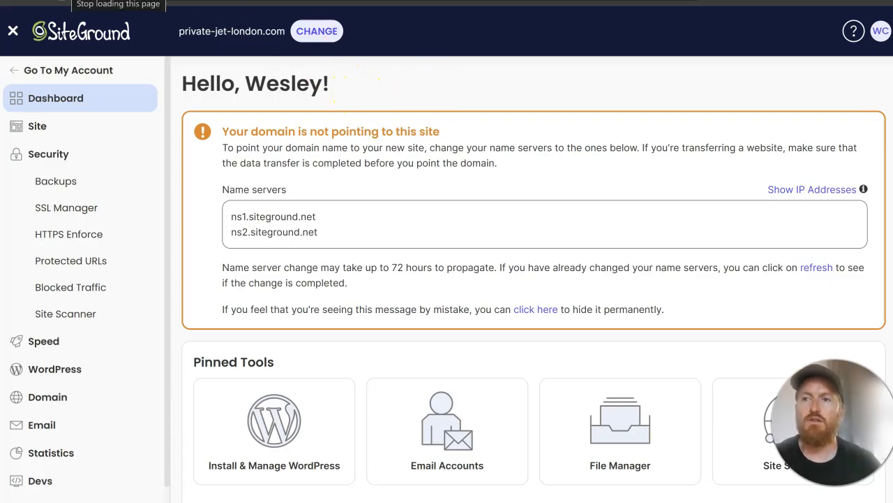
# Step: Collapse and re-expand the Security tools menu in Site Tools, then scroll down
pyautogui.click(49, 153)
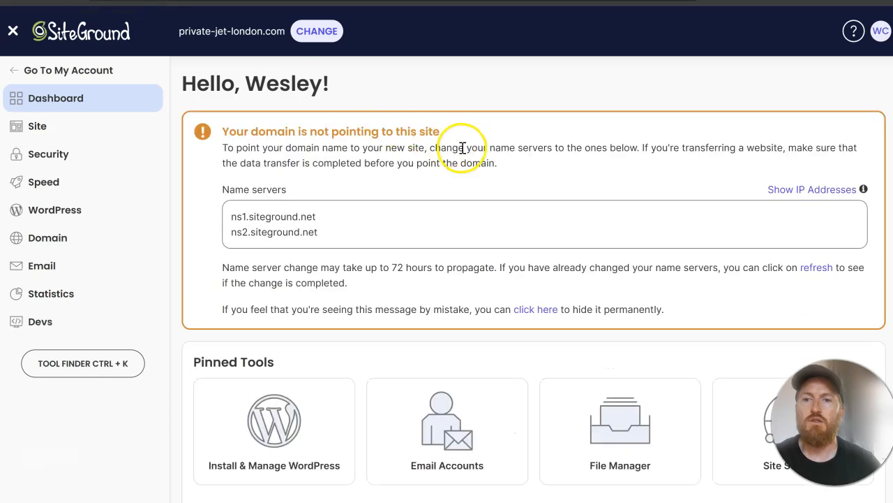
pyautogui.click(48, 154)
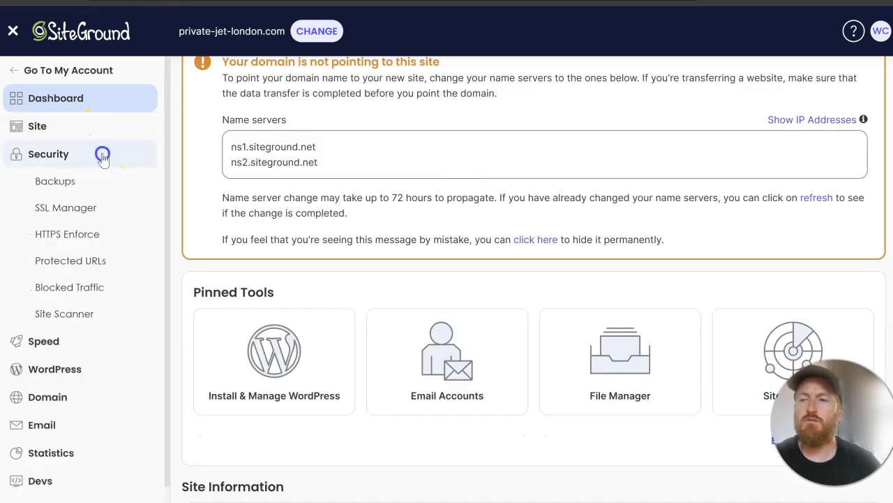
pyautogui.scroll(-3)
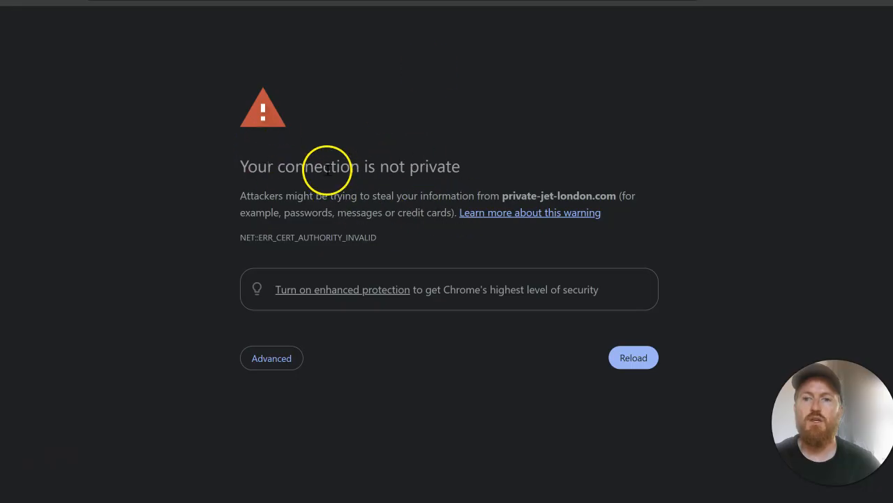
pyautogui.moveTo(447, 246)
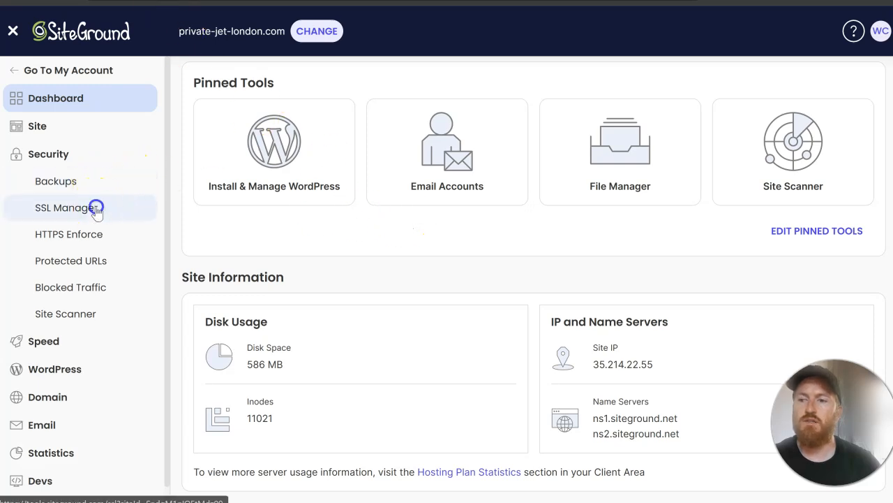
# Step: Choose Let's Encrypt in the SSL Manager dropdown and get it for private-jet-london.com
pyautogui.click(705, 222)
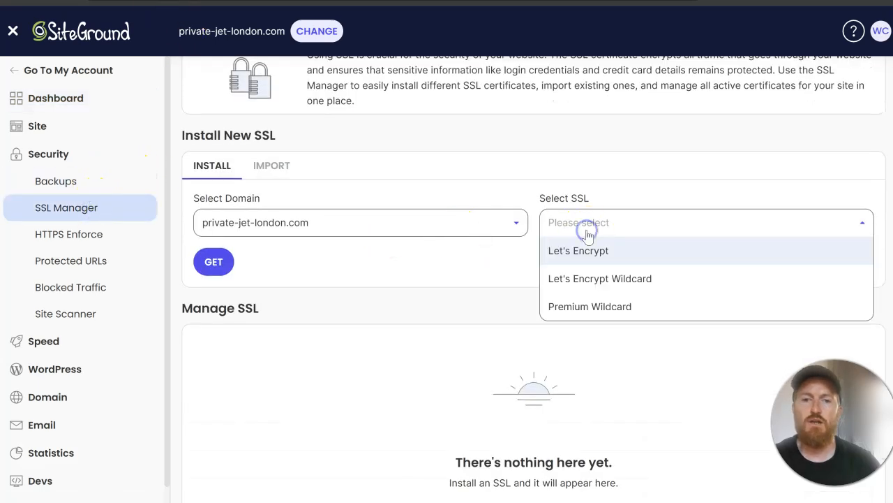
pyautogui.click(578, 250)
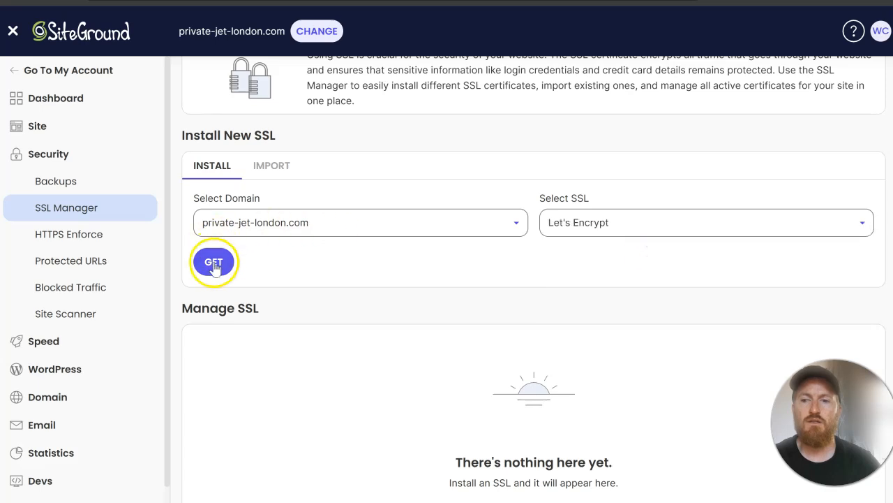
pyautogui.click(214, 261)
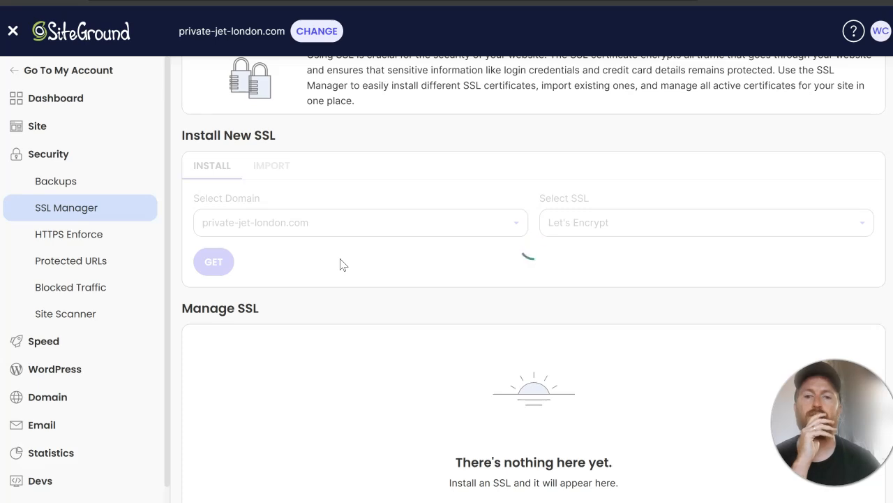
pyautogui.scroll(-3)
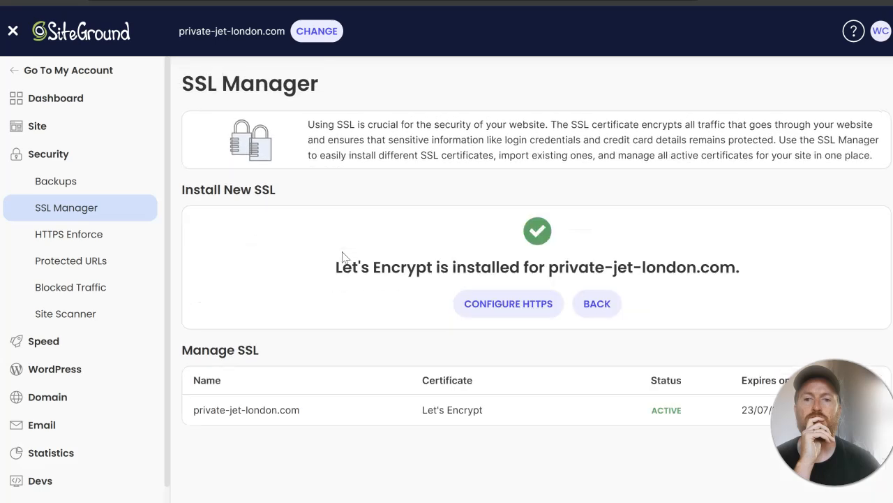
pyautogui.moveTo(502, 249)
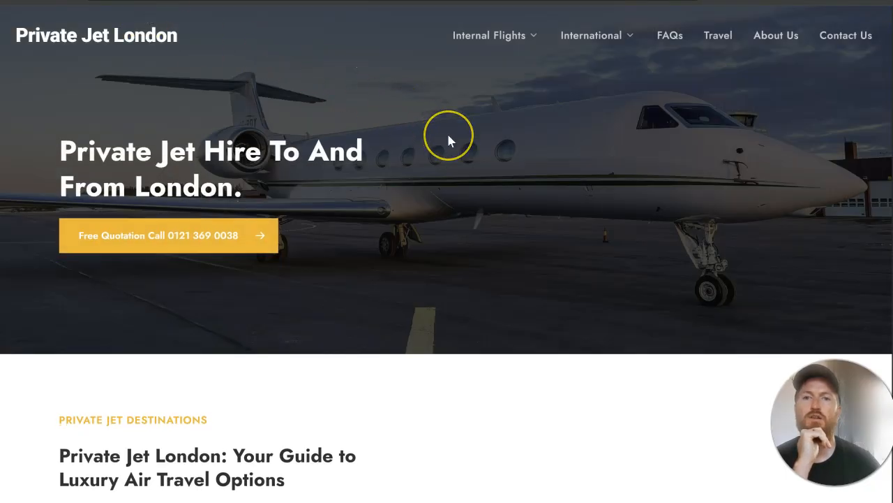
# Step: Scroll through the live homepage and open the Amsterdam destination page
pyautogui.scroll(-3)
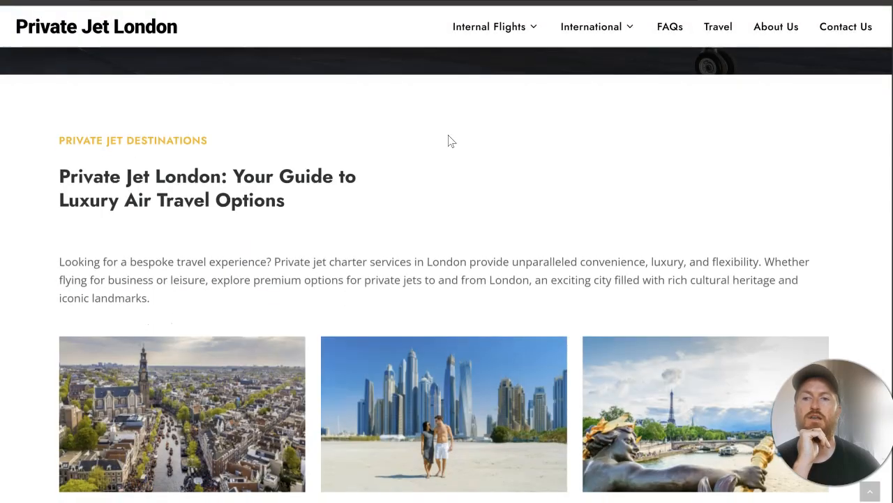
pyautogui.scroll(-3)
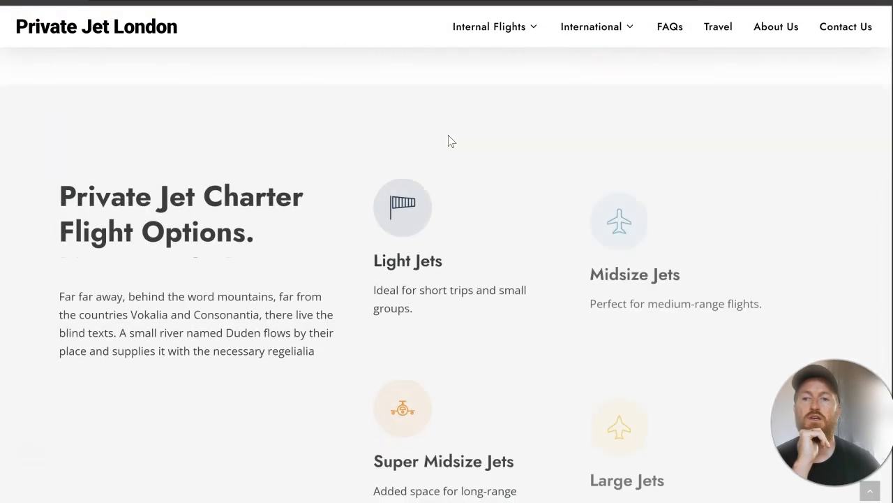
pyautogui.scroll(-3)
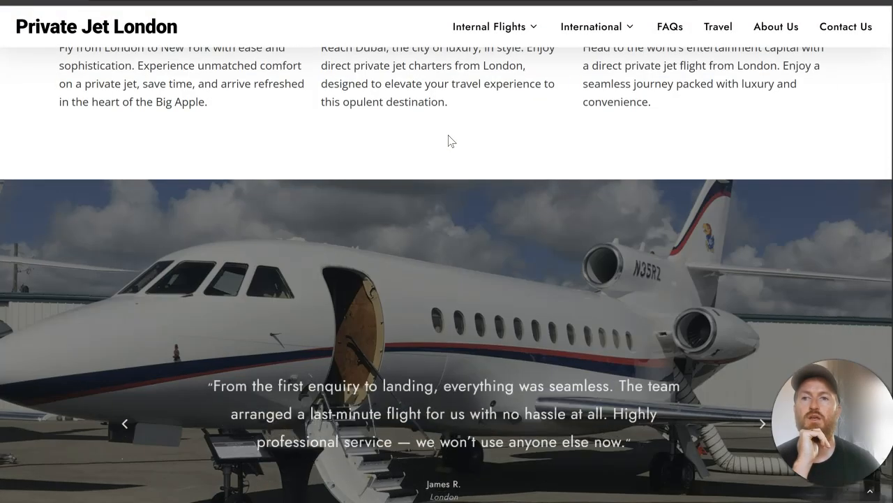
pyautogui.scroll(3)
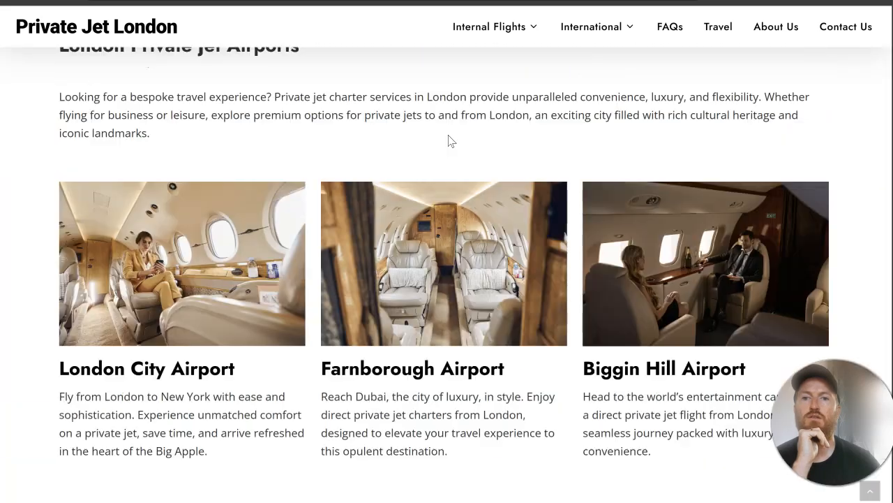
pyautogui.scroll(3)
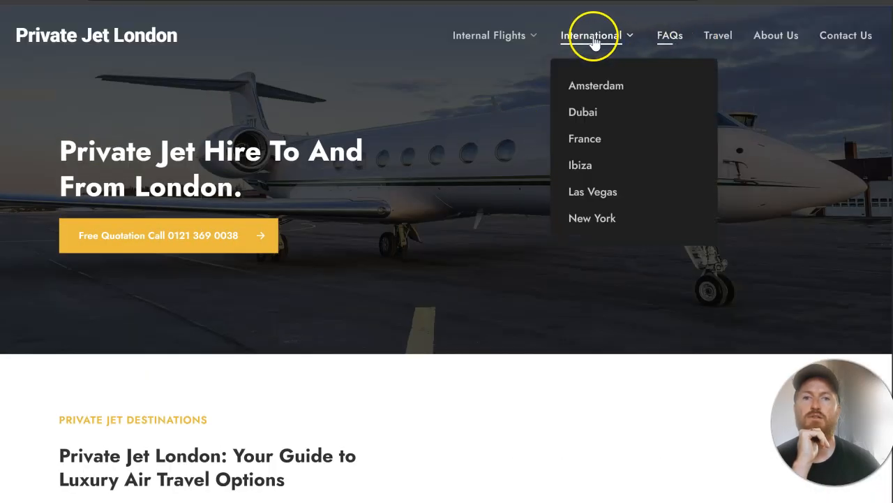
pyautogui.click(596, 85)
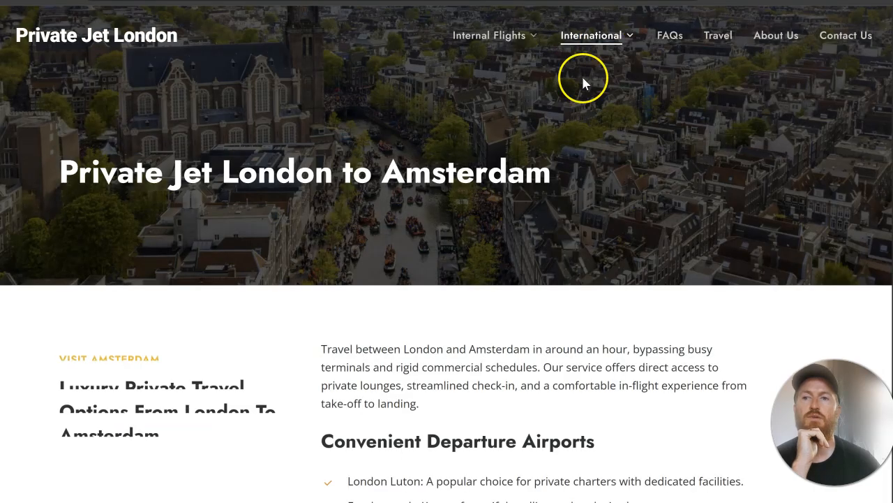
# Step: Return to the homepage and open the London To Dubai destination page
pyautogui.click(591, 34)
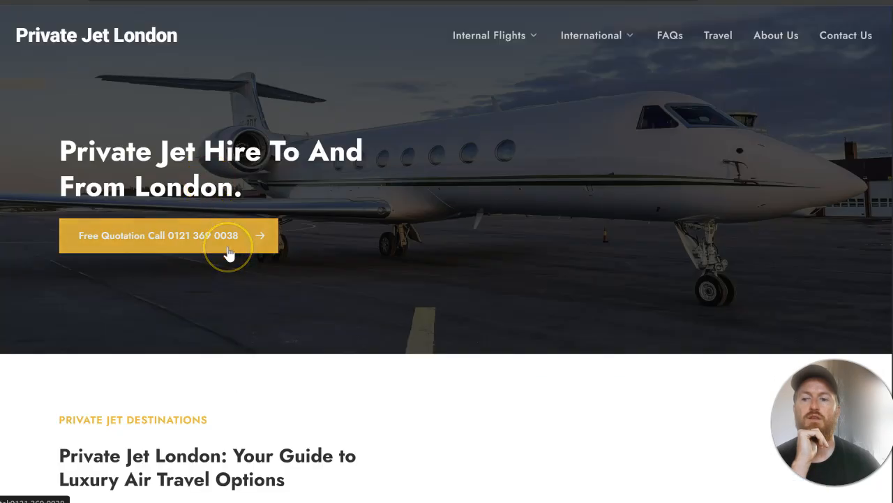
pyautogui.scroll(-3)
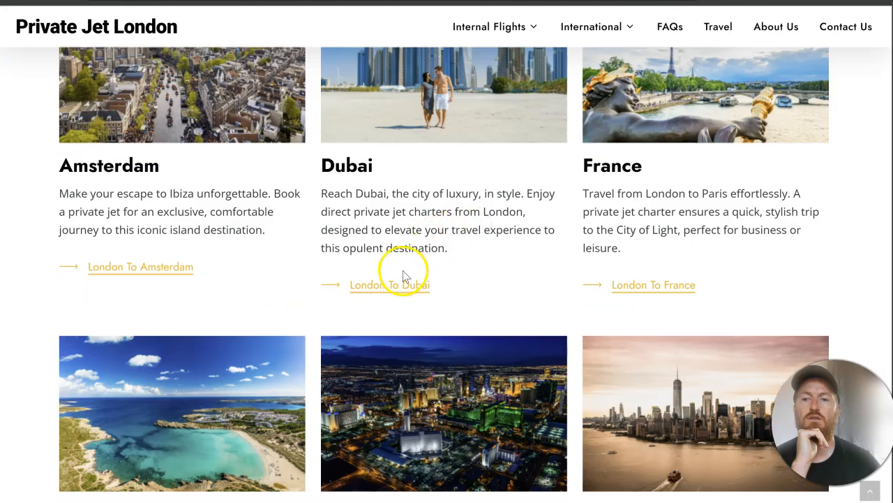
pyautogui.click(389, 284)
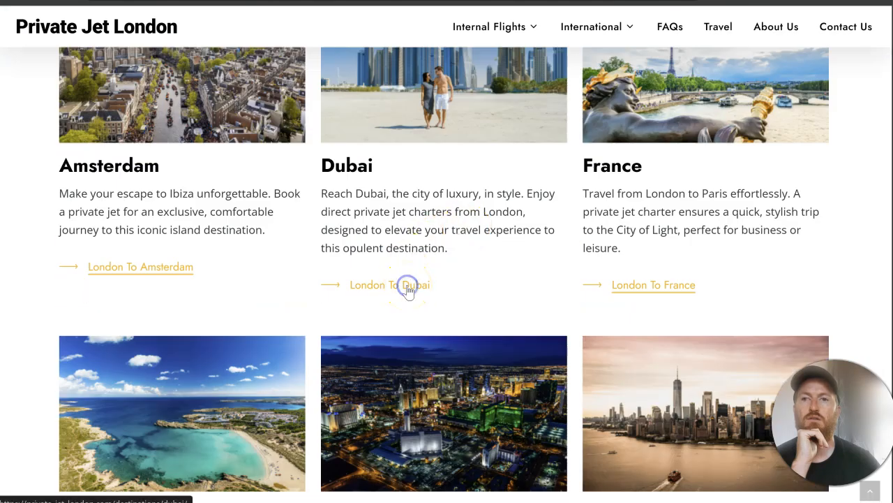
pyautogui.click(389, 285)
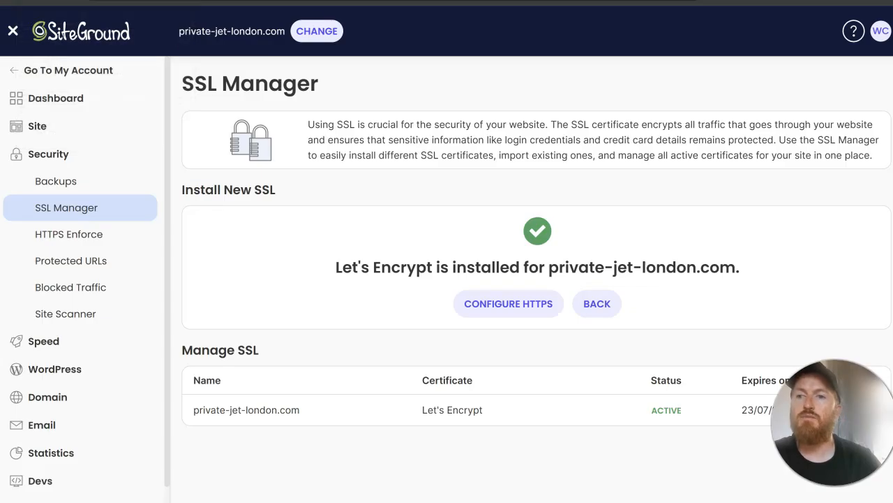
pyautogui.moveTo(526, 173)
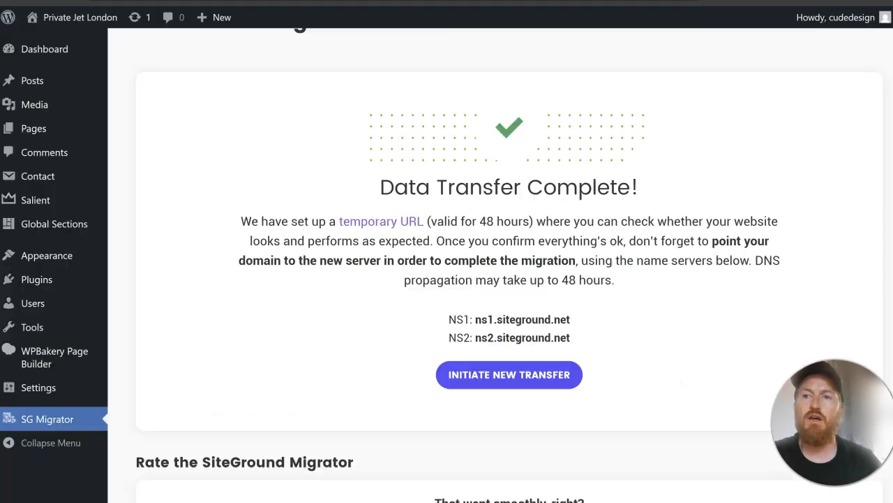
pyautogui.moveTo(436, 220)
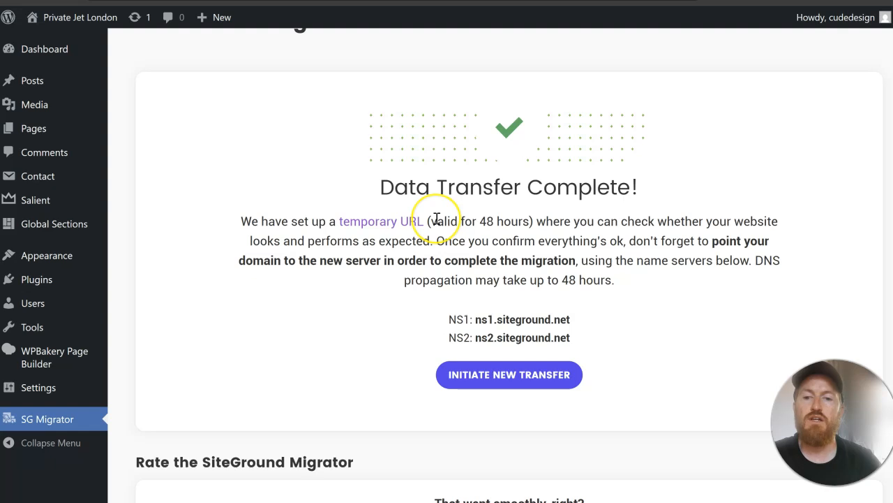
pyautogui.scroll(3)
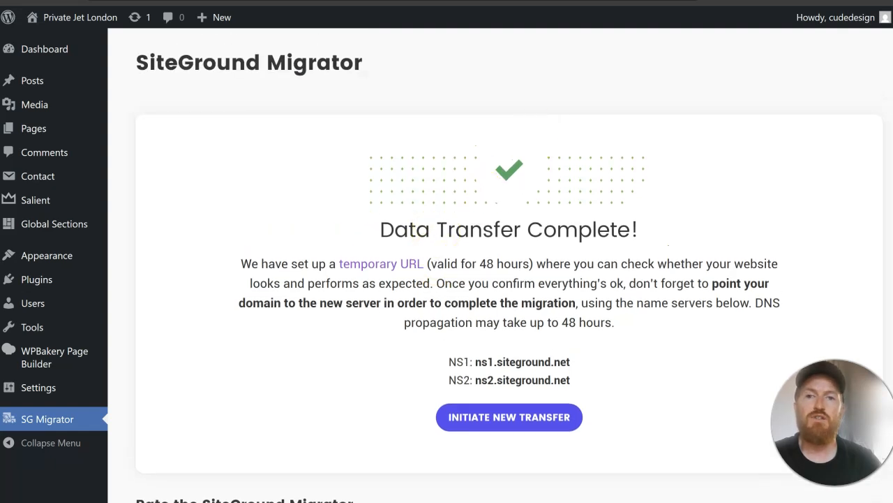
pyautogui.click(381, 263)
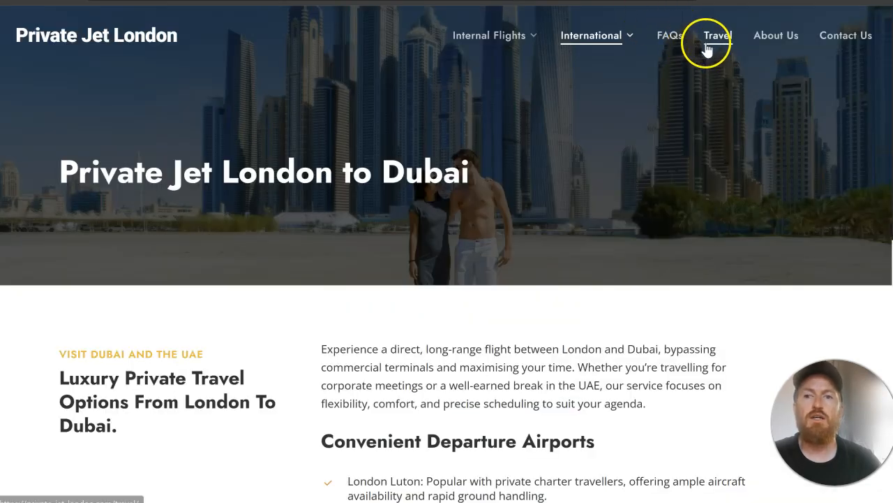
pyautogui.moveTo(363, 74)
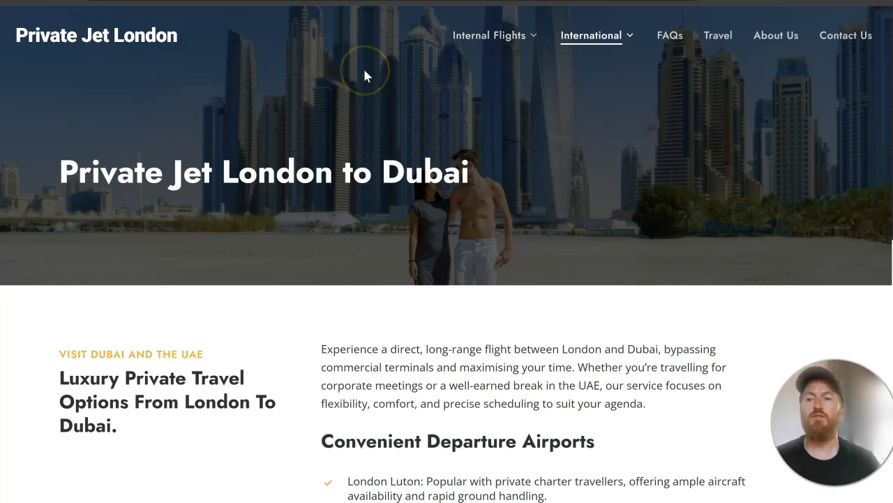
pyautogui.moveTo(342, 49)
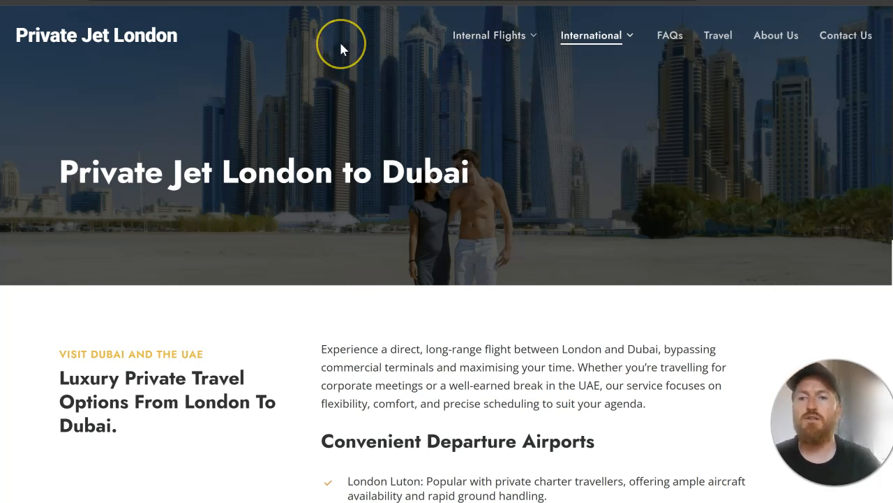
pyautogui.moveTo(141, 264)
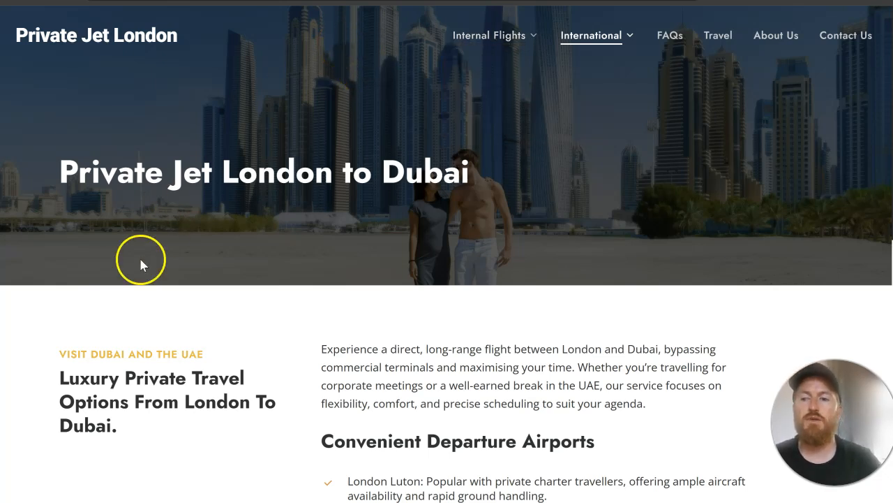